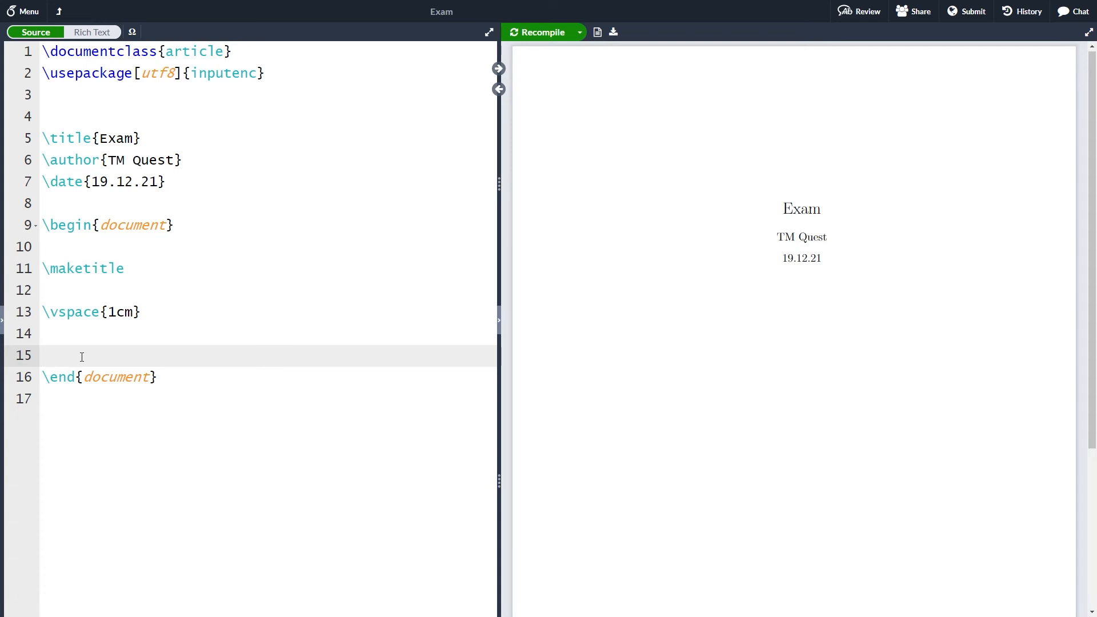
- Replace 'article' with 'exam' in \documentclass and recompile the preview
left_click(43, 355)
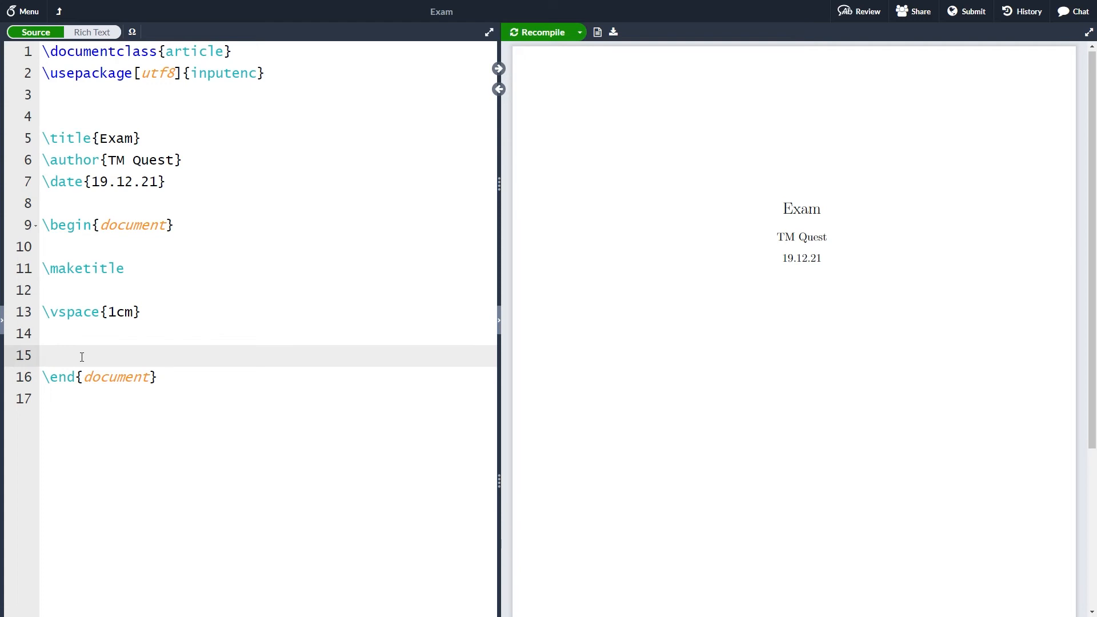
left_click(43, 355)
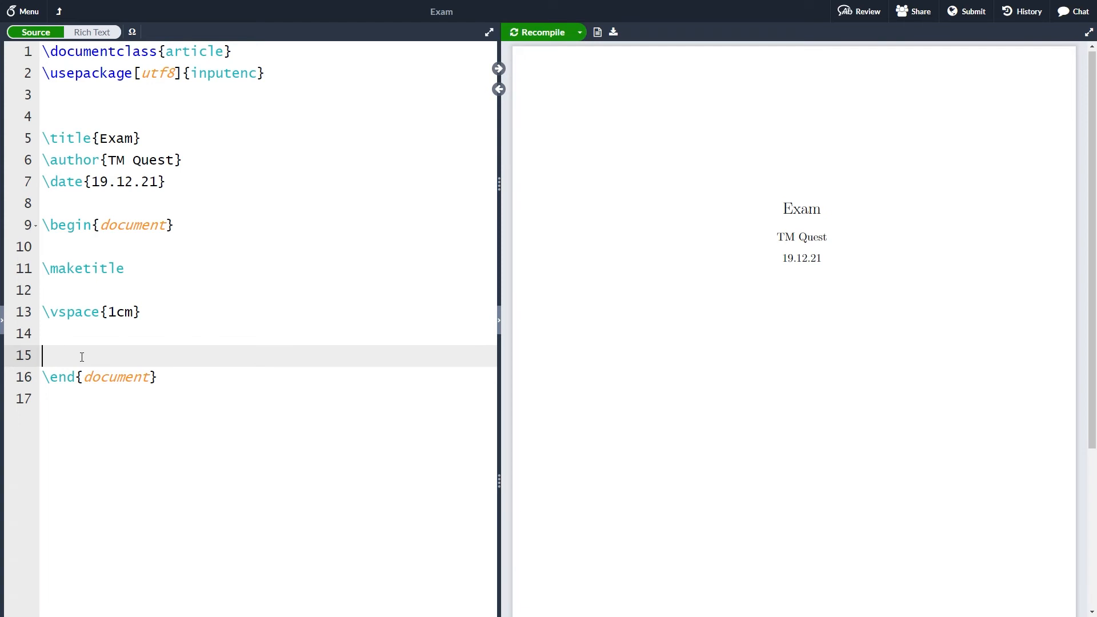
mouse_move(216, 125)
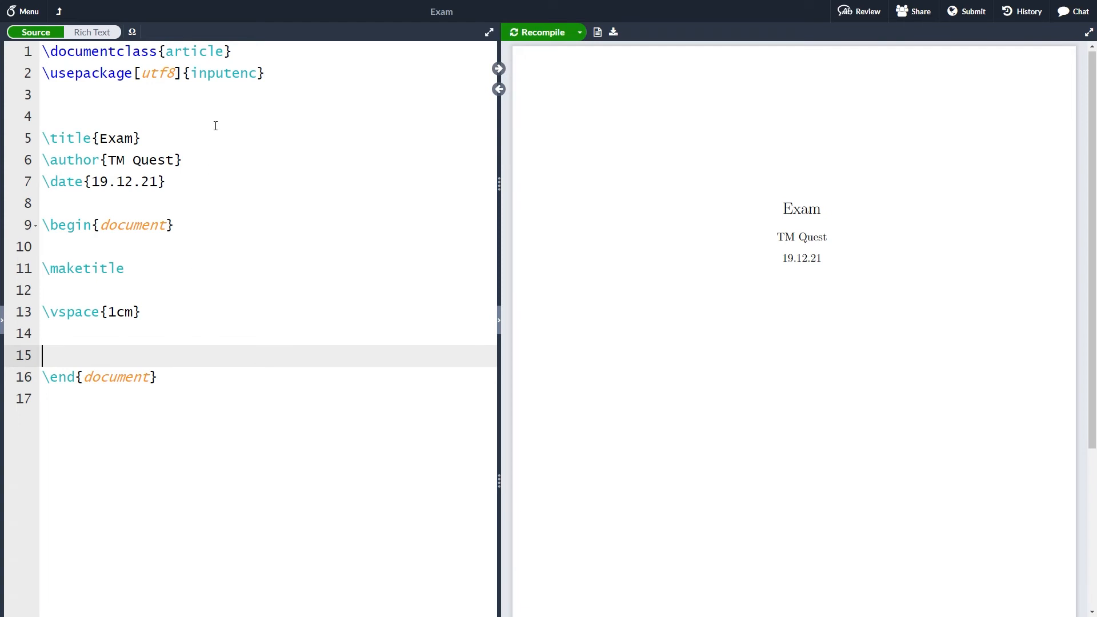
left_click(184, 51)
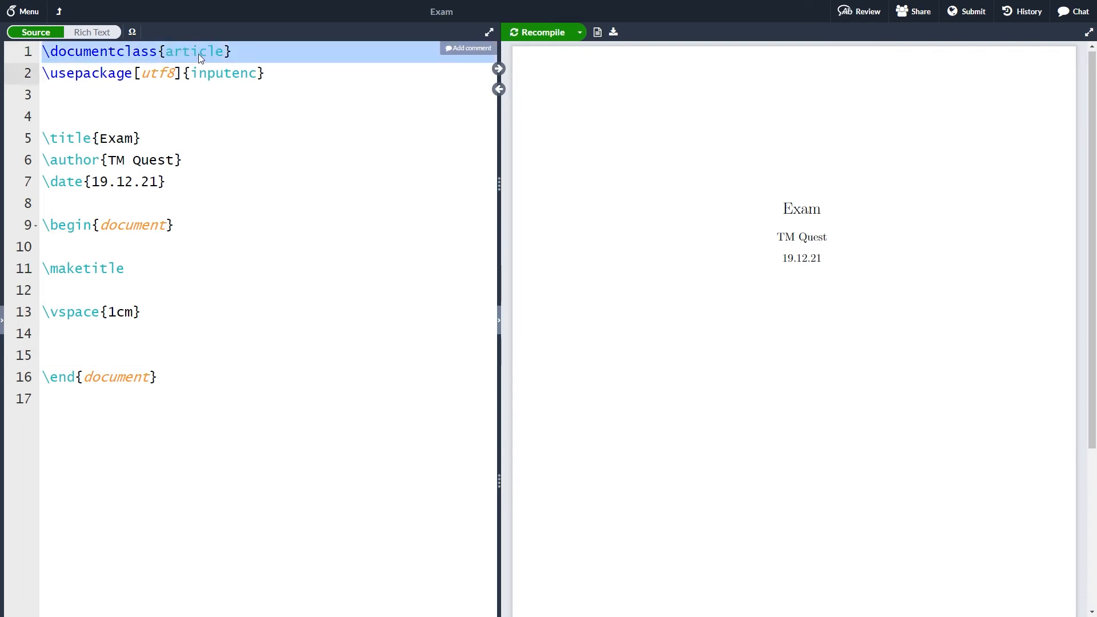
left_click(220, 51)
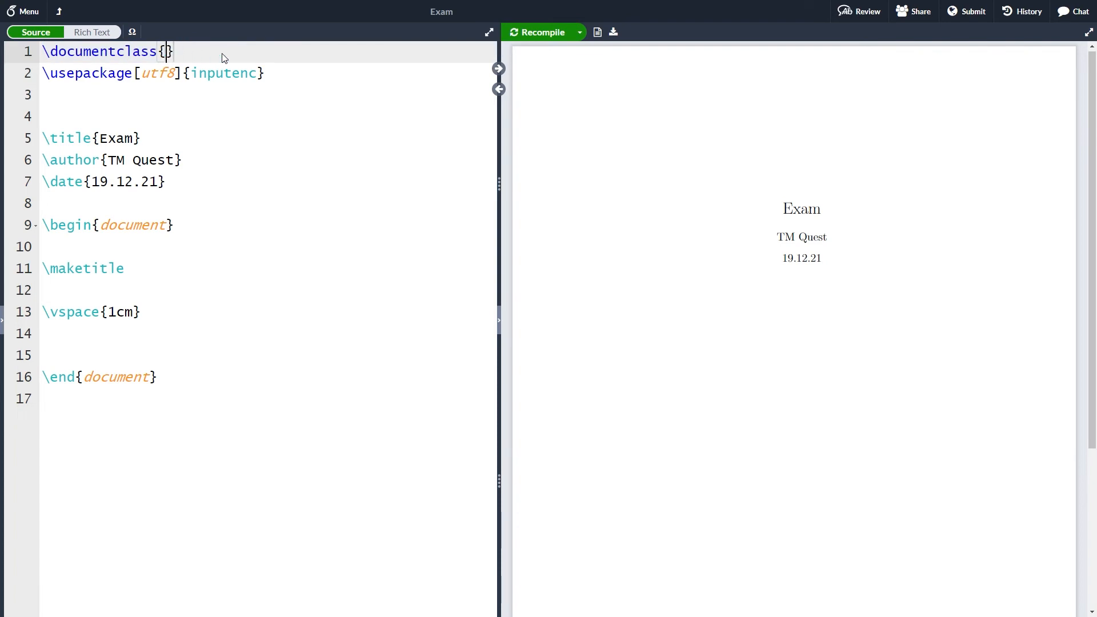
type("exam")
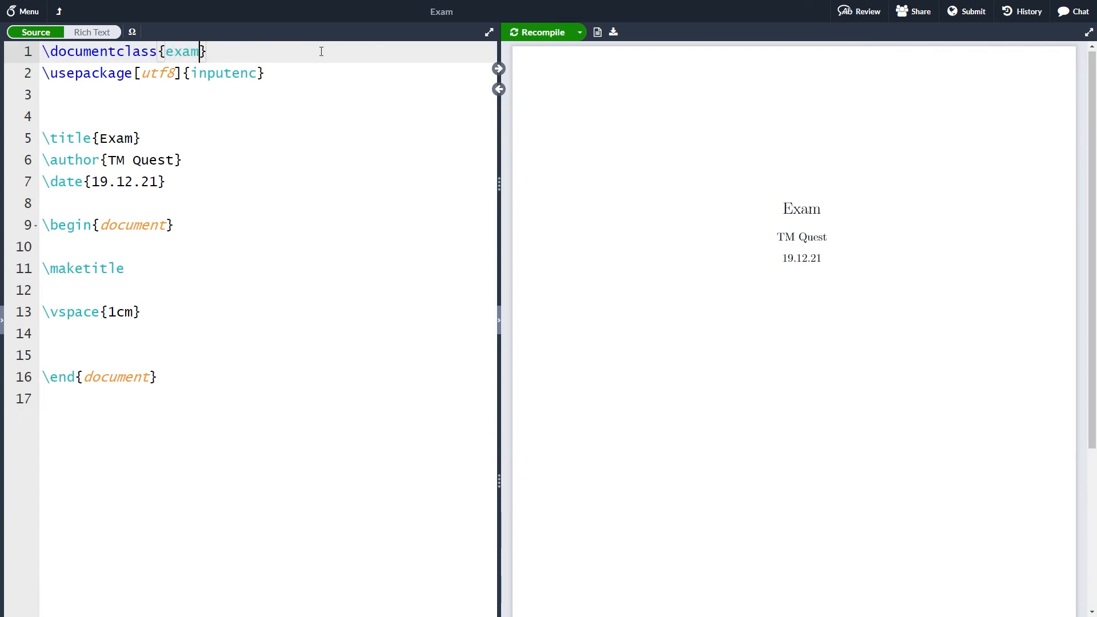
left_click(541, 32)
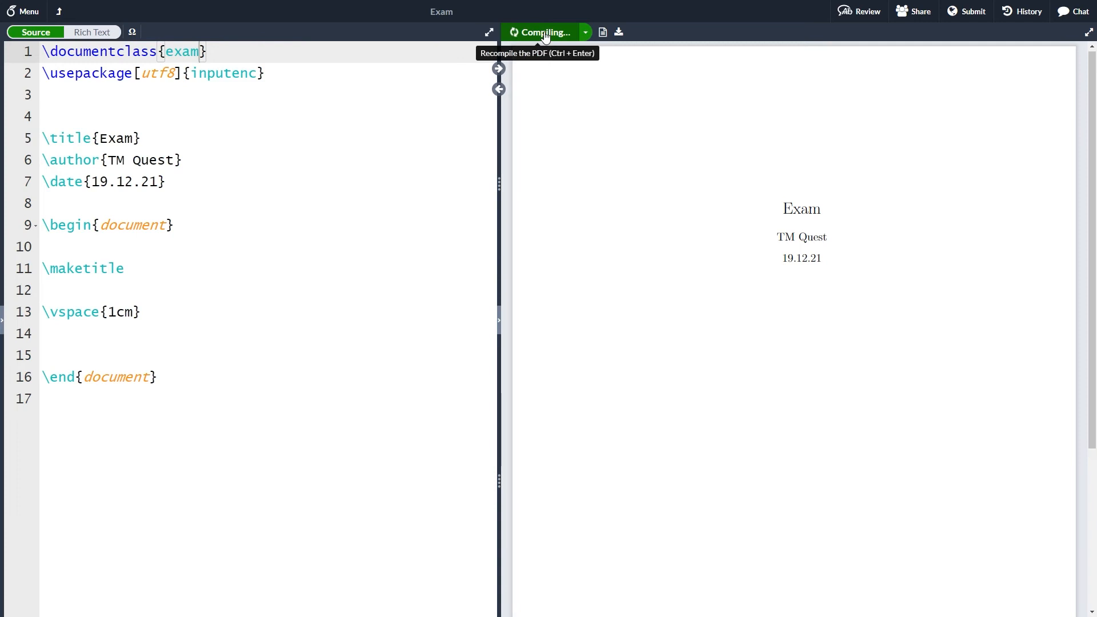
left_click(542, 32)
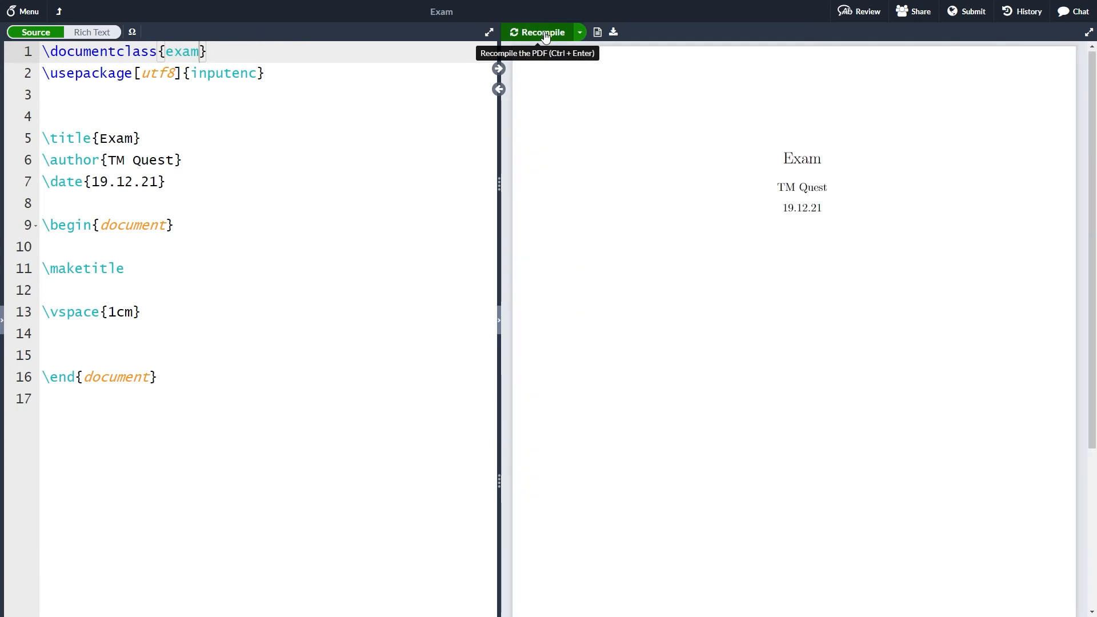
mouse_move(78, 340)
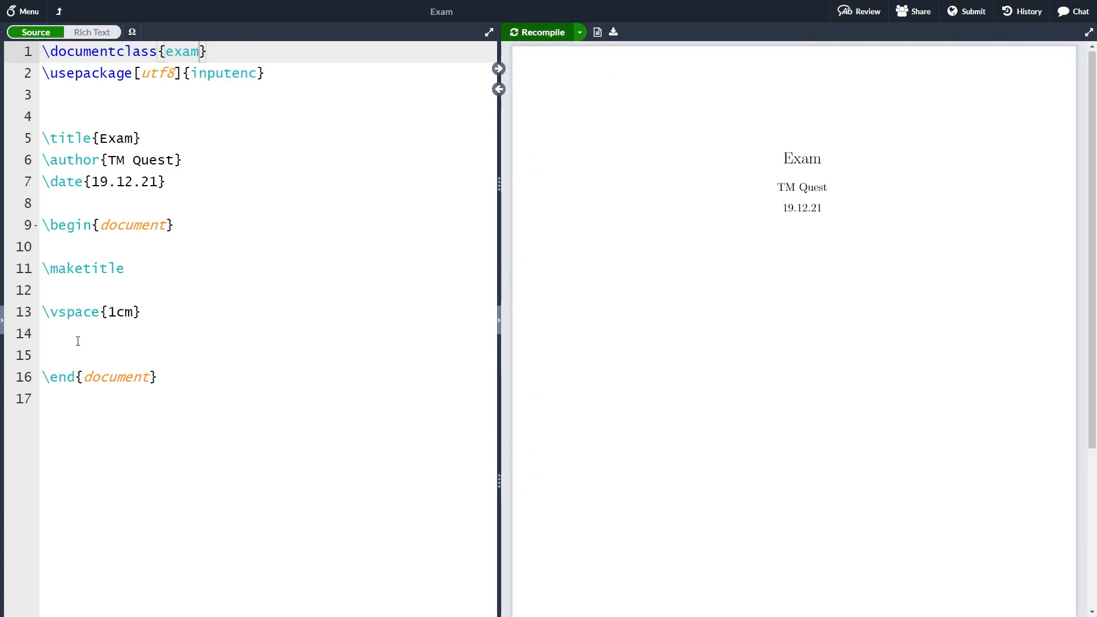
- Start a questions environment with \begin{questions} on line 14
left_click(77, 333)
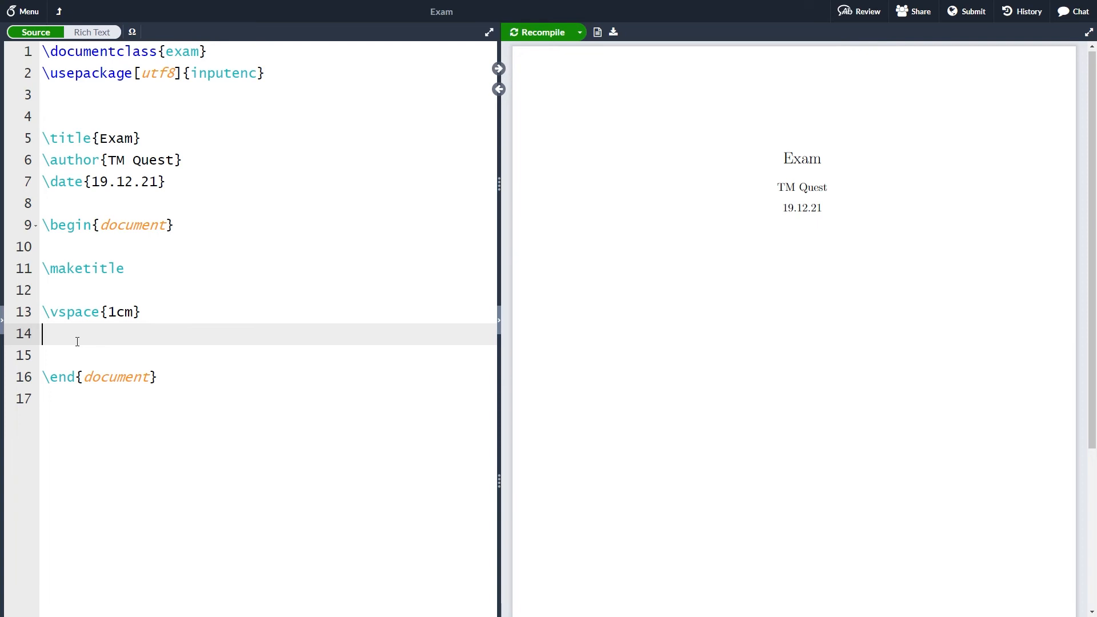
type("\\")
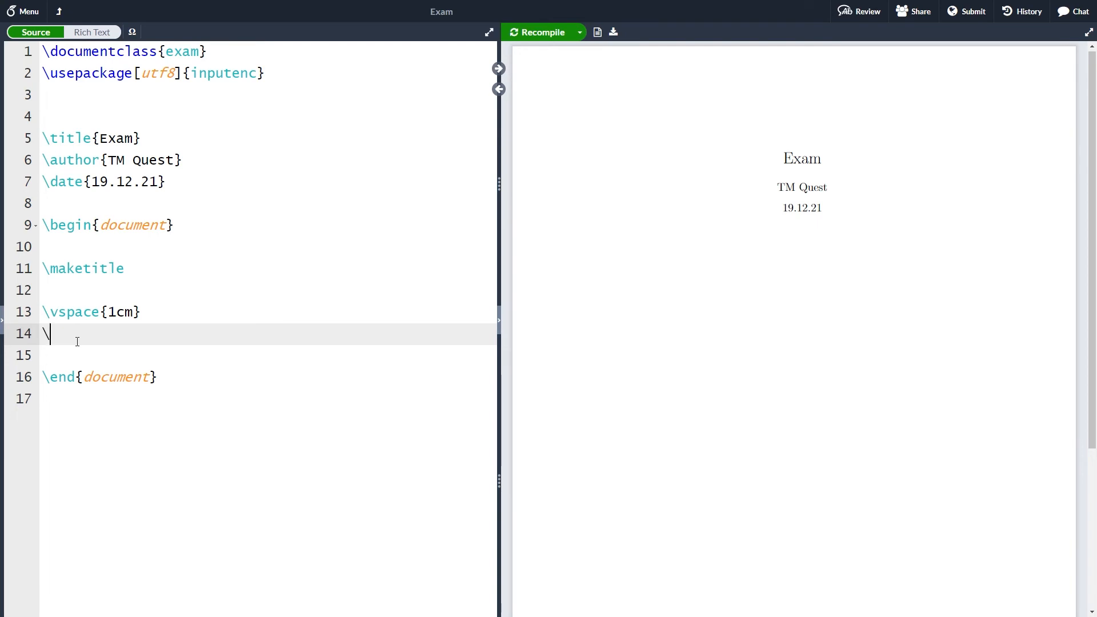
type("begin{")
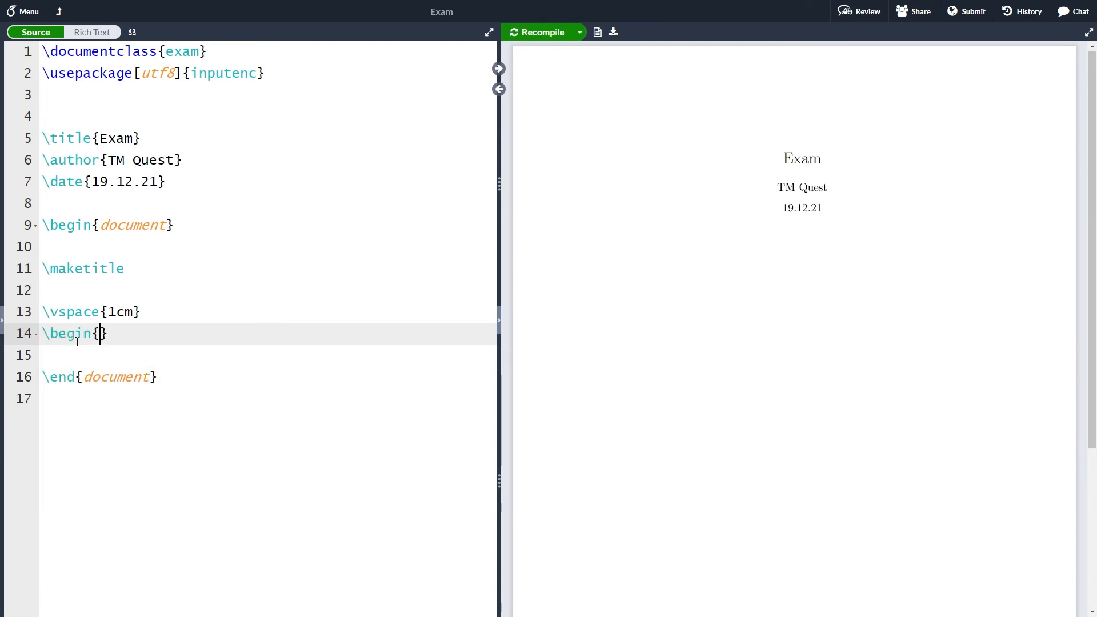
type("questions")
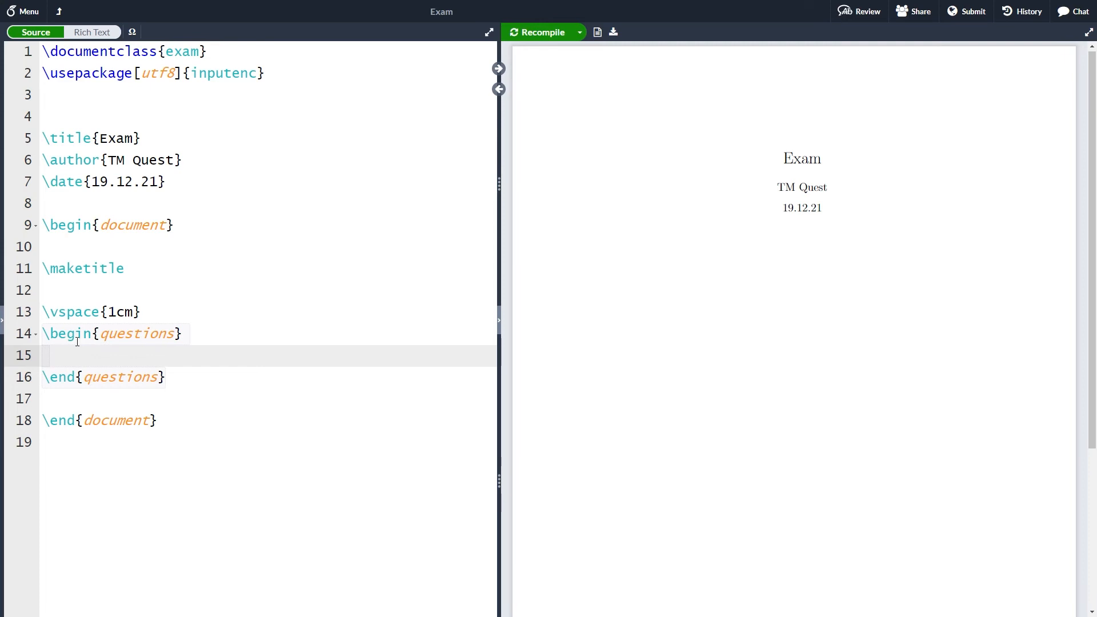
- Add a \question reading 'Find the solutions to the differential equation'
type("\\q")
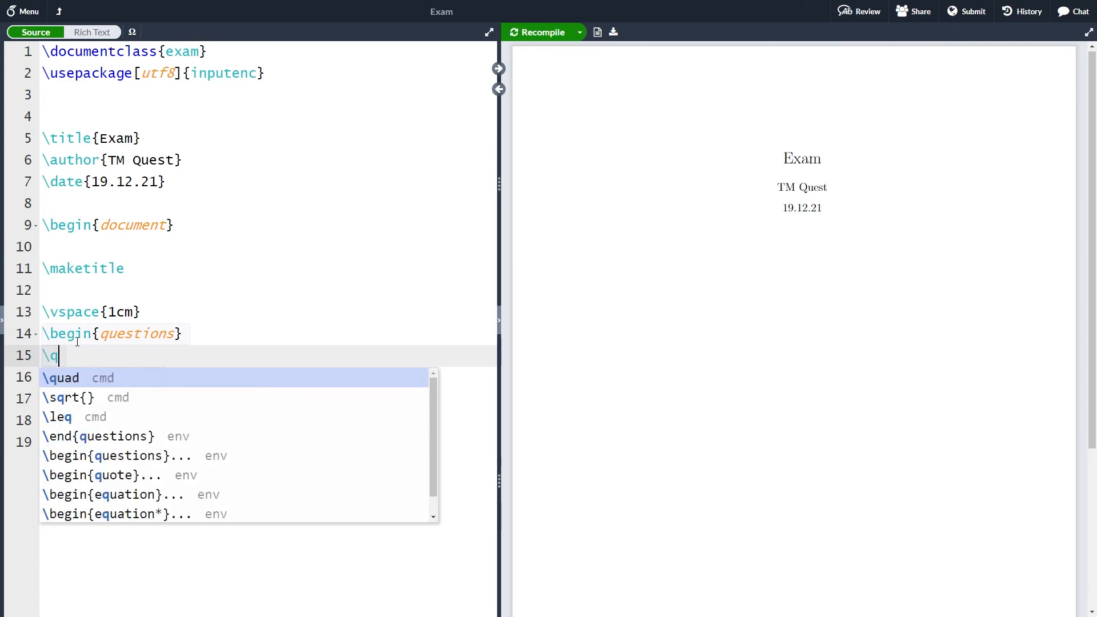
type("uestion")
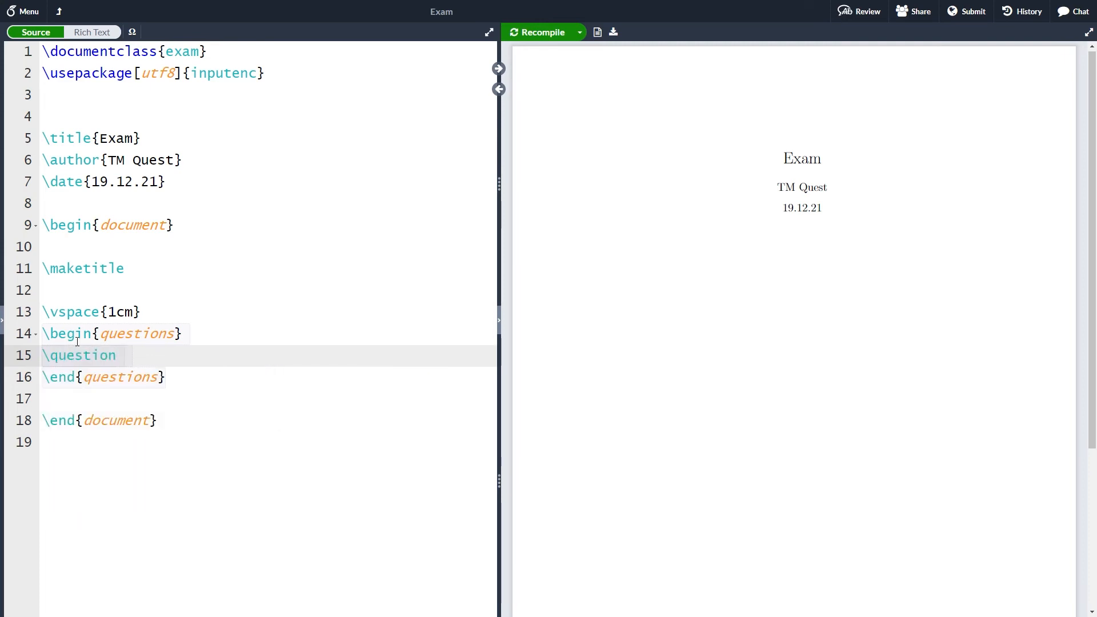
type("Find")
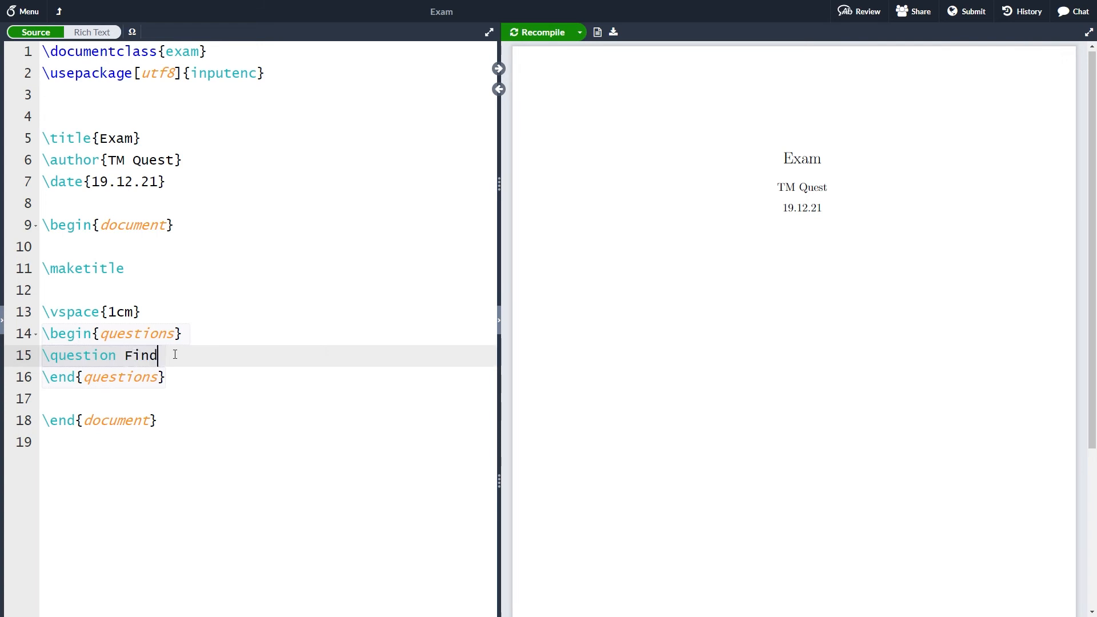
type("the sol")
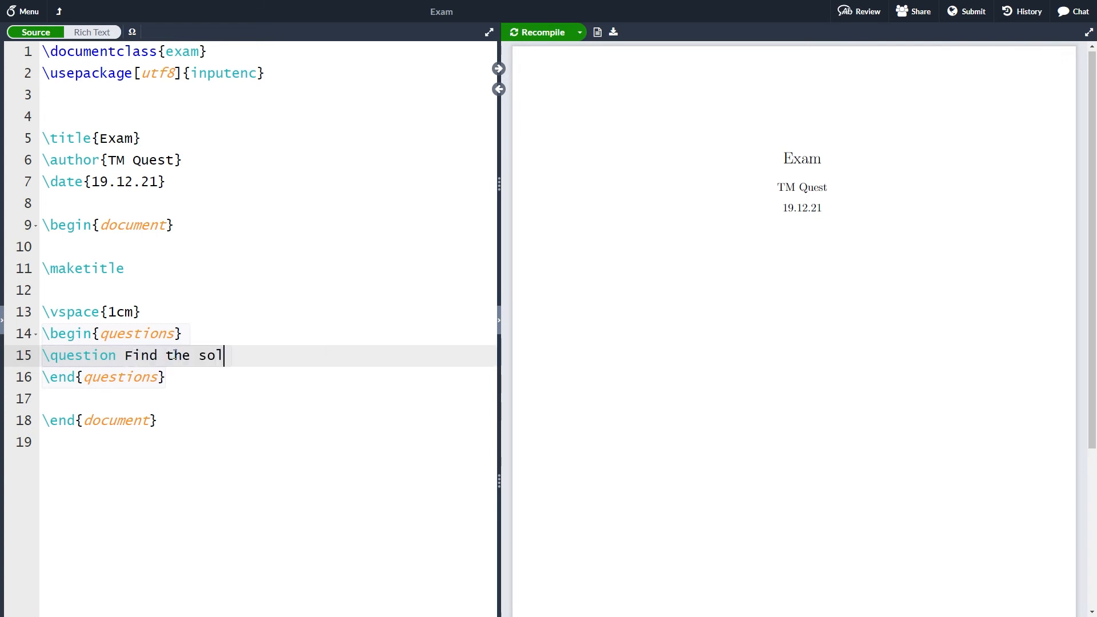
type("utions to t")
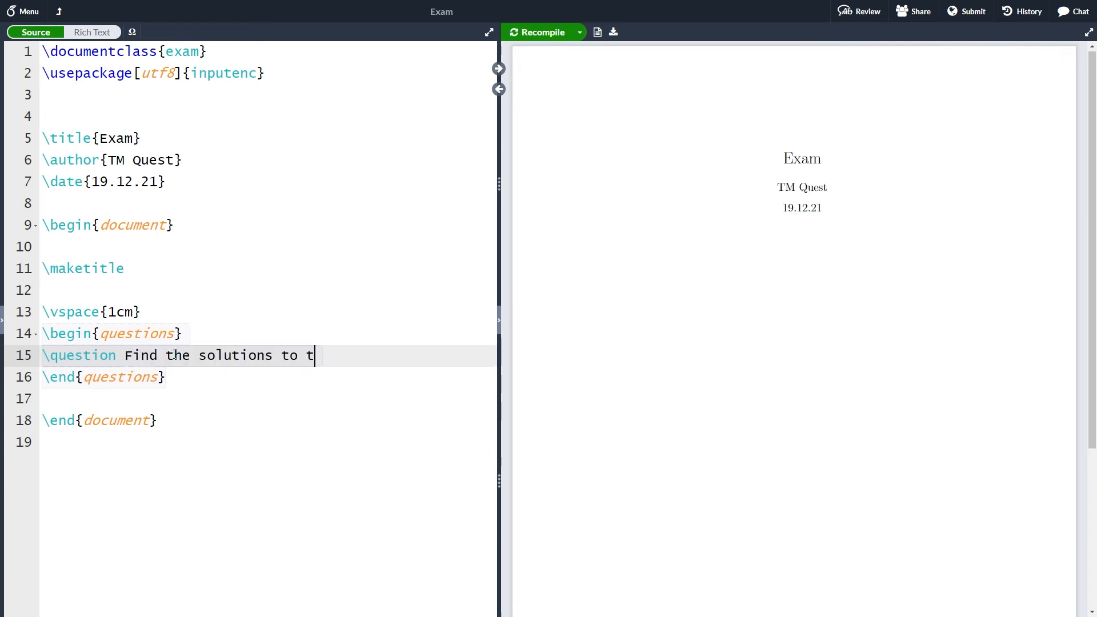
type("he differential equati")
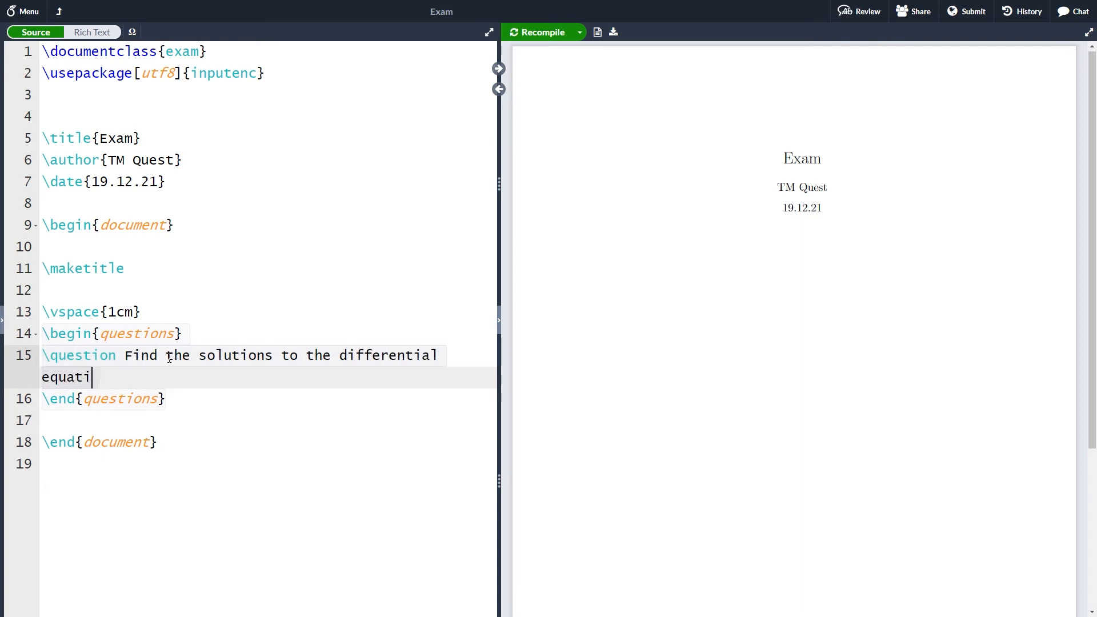
type("on \\{")
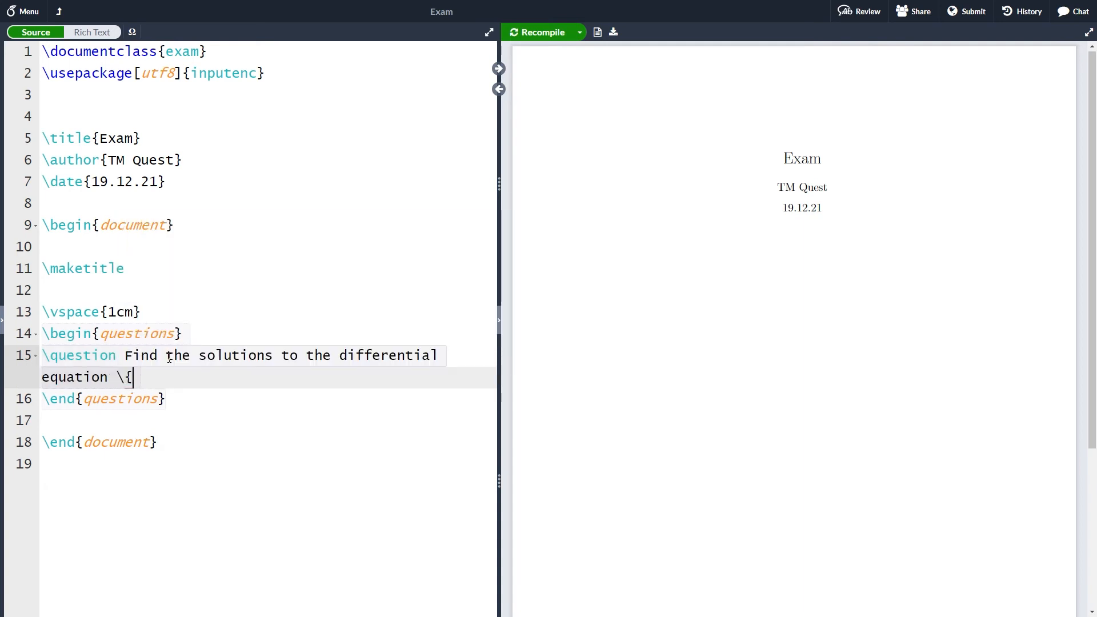
- Typeset the display equation \[2f''(x)+4f'(x)+5=0.\] for the first question
type("[")
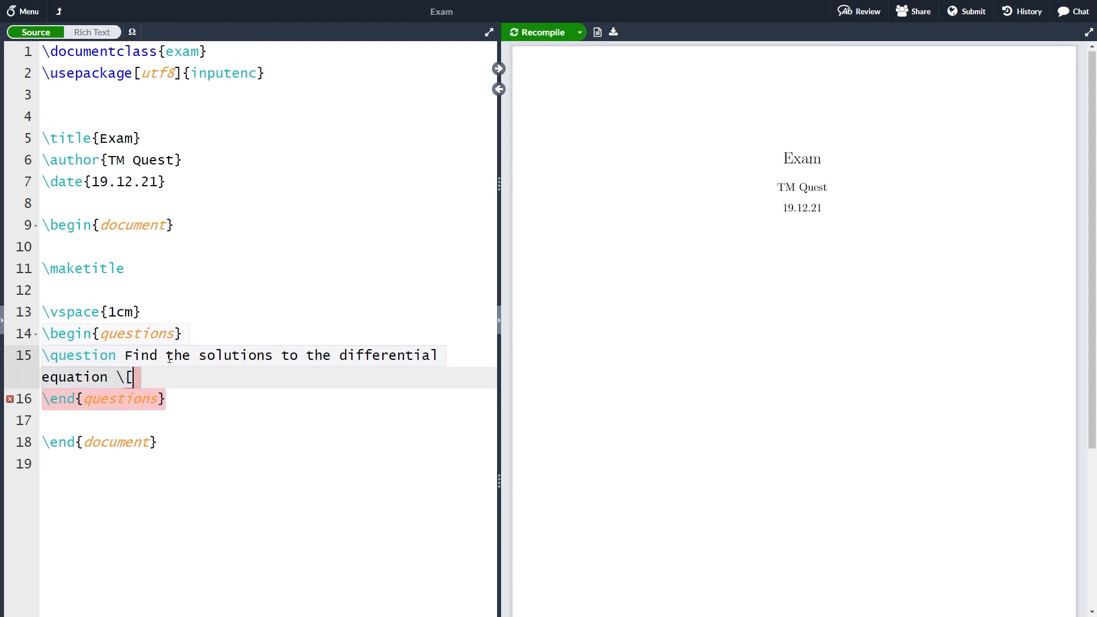
type("2f''")
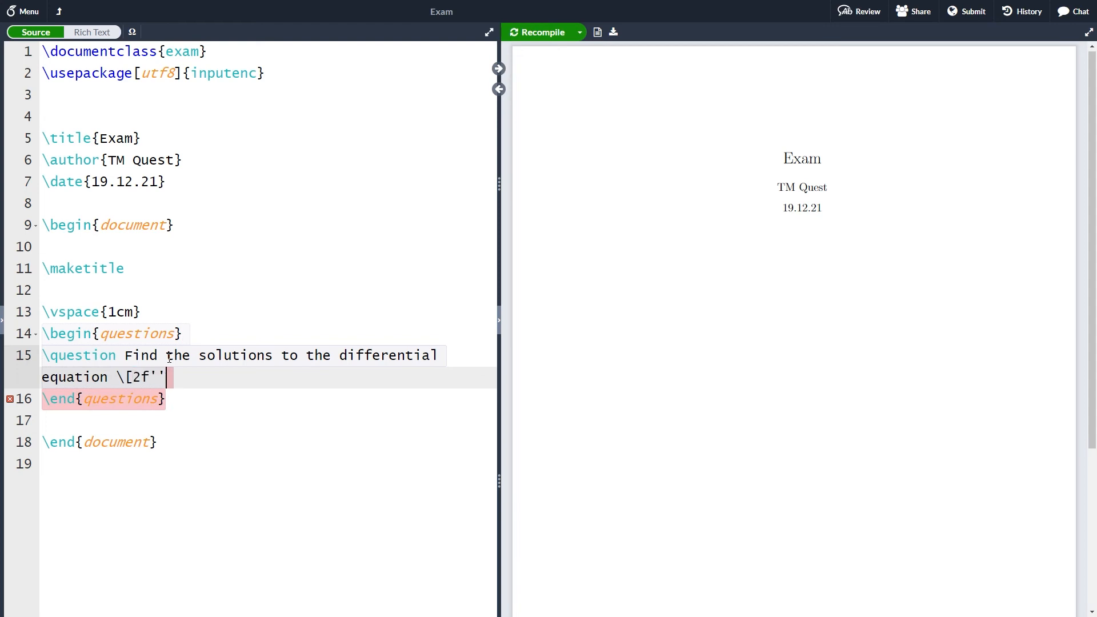
type("(x)+")
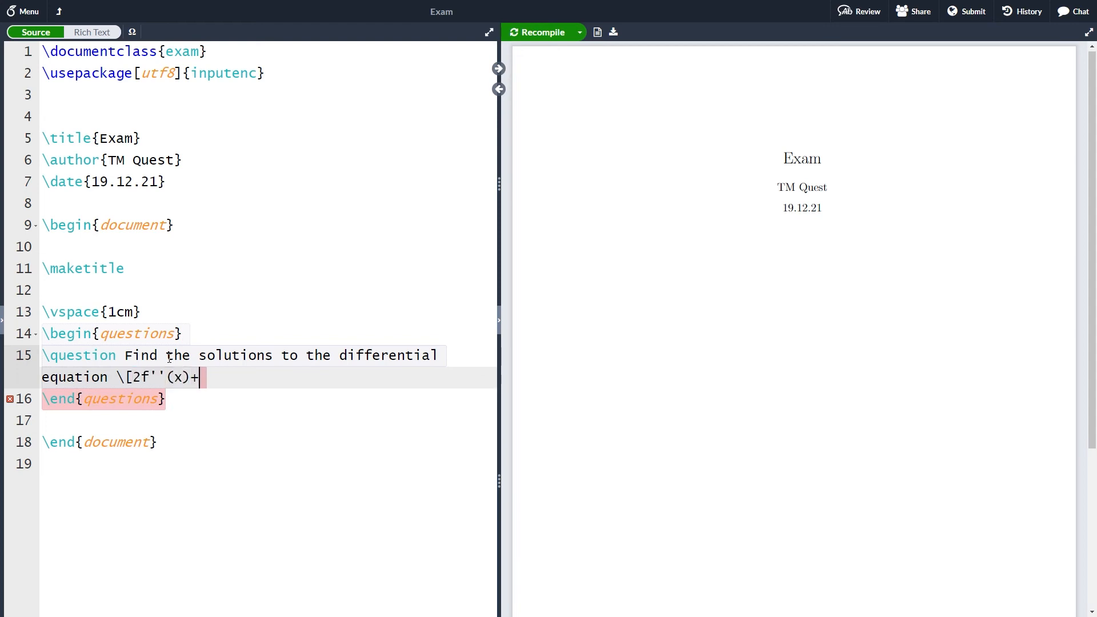
type("4f'(")
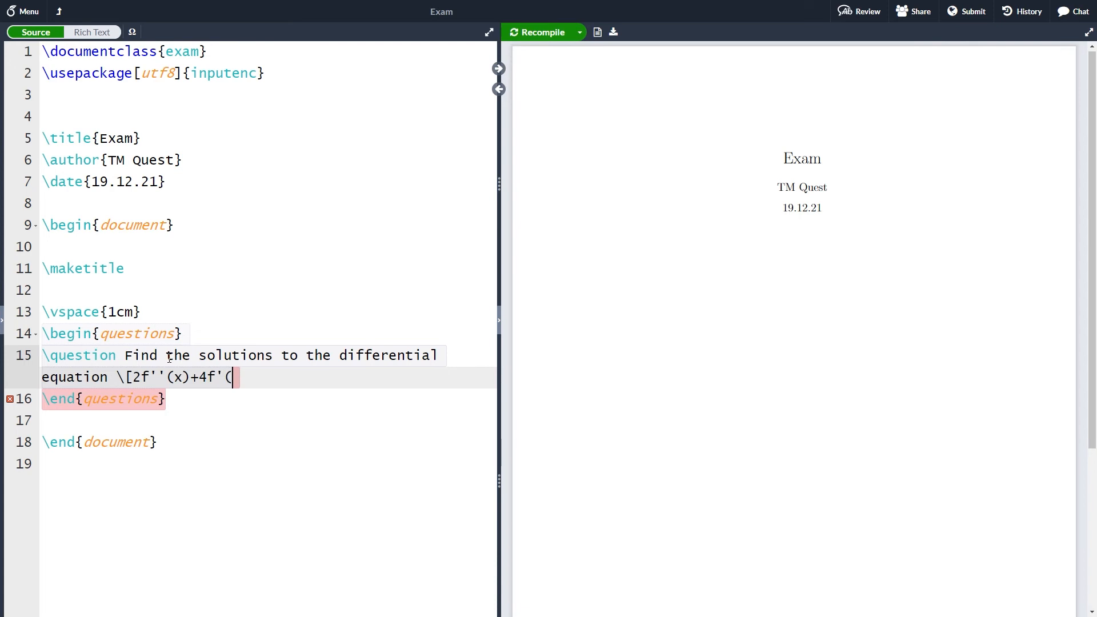
type("x)+")
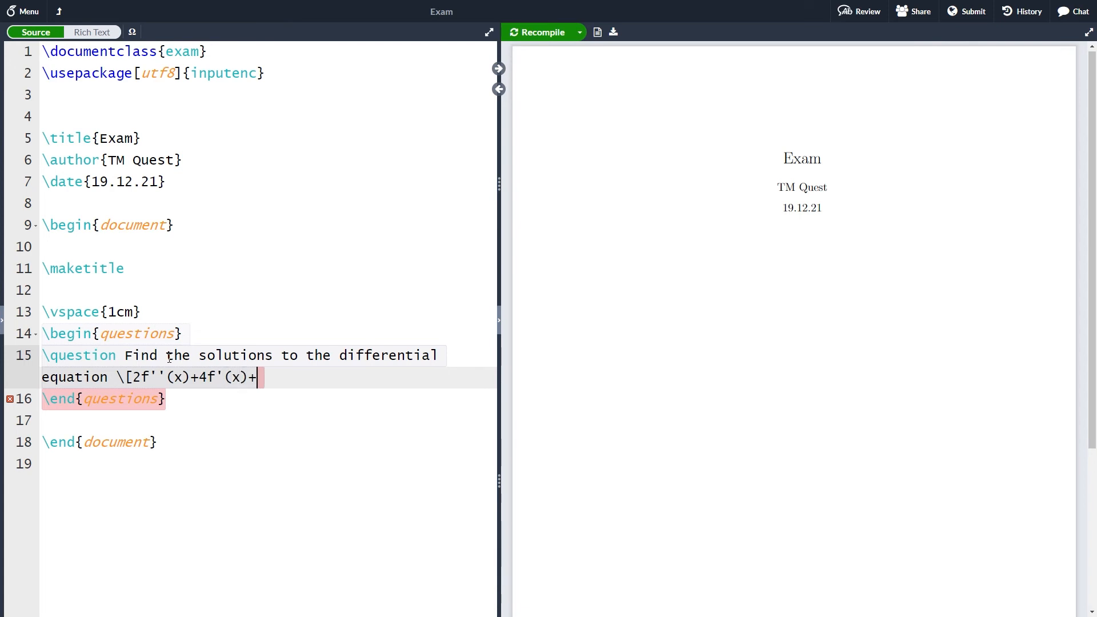
type("5=0")
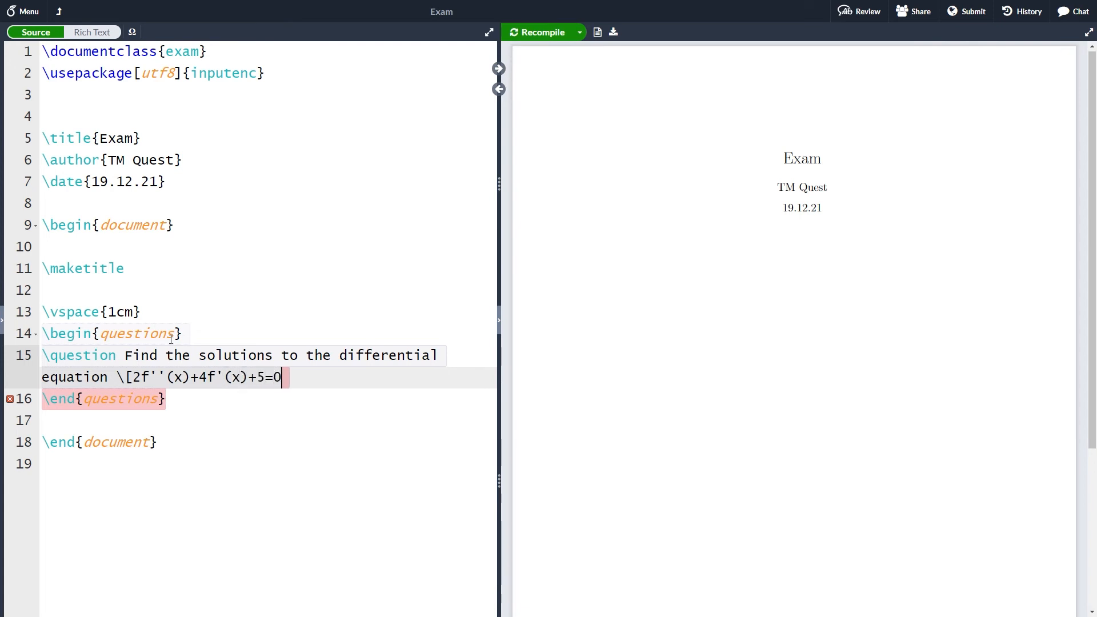
type("\\]")
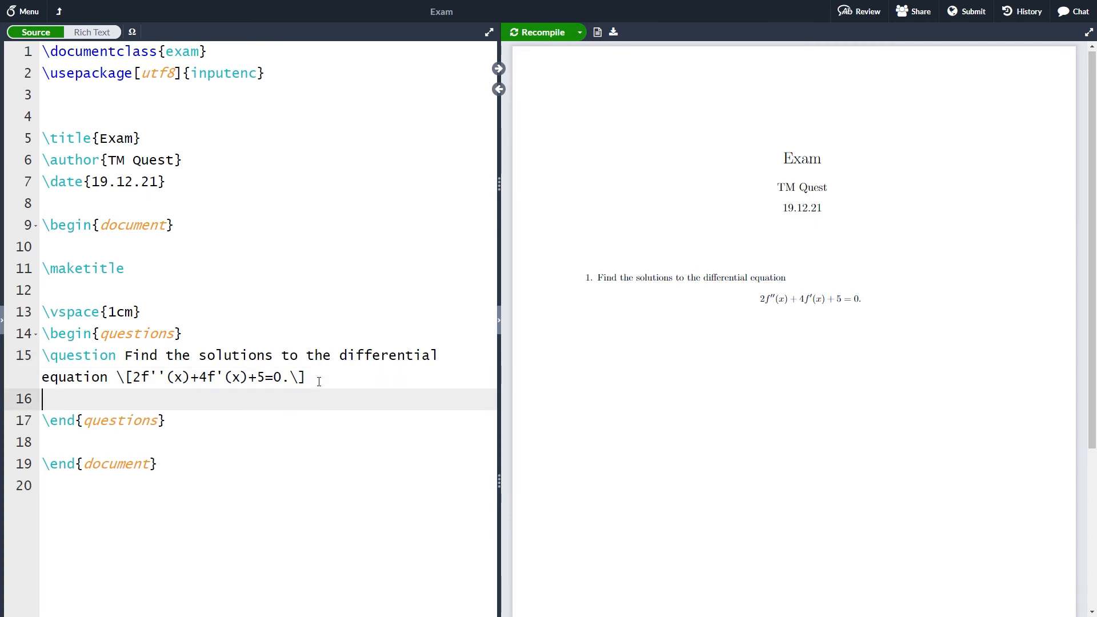
- Add question 2, 'Compute the integral \int_0^2\cos(2\pi x)\,dx', and recompile
type("\\question")
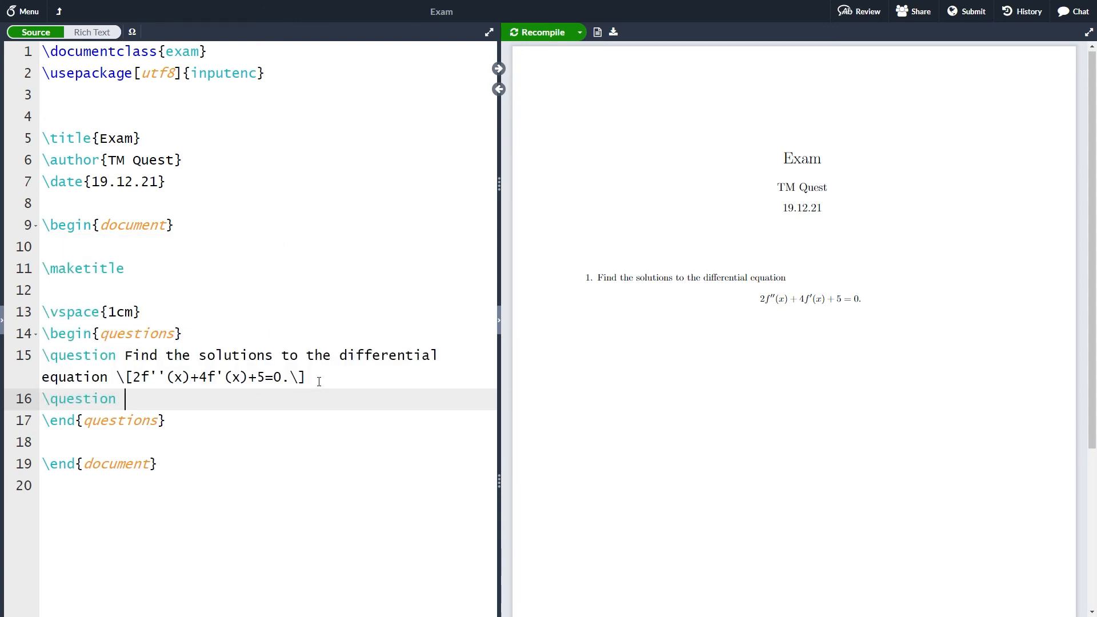
type("Compu")
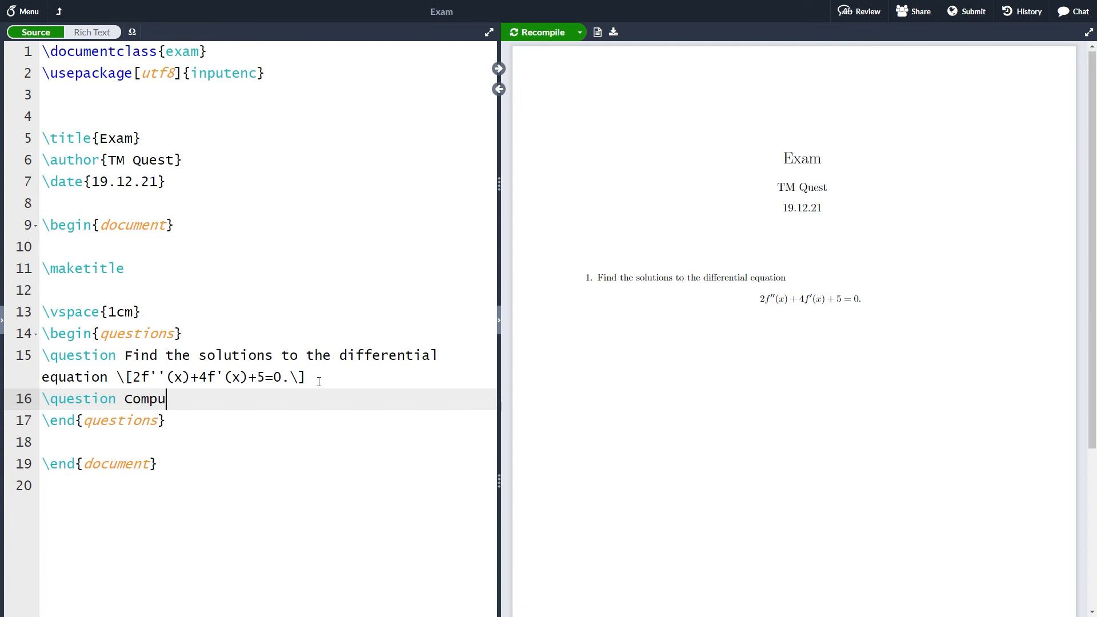
type("te the inter")
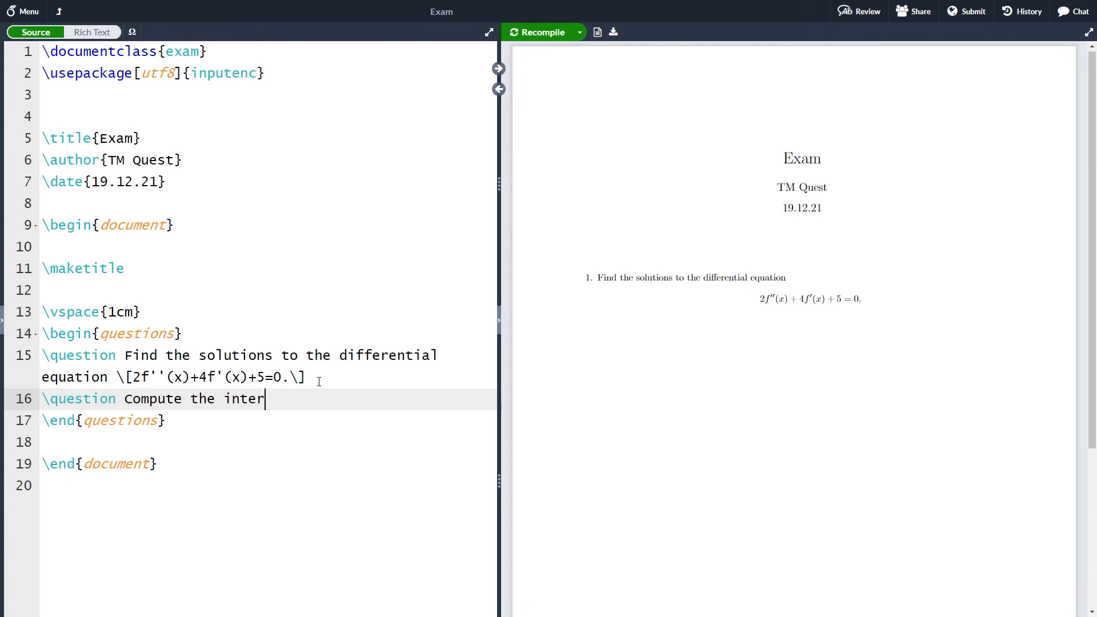
type("gral \\[")
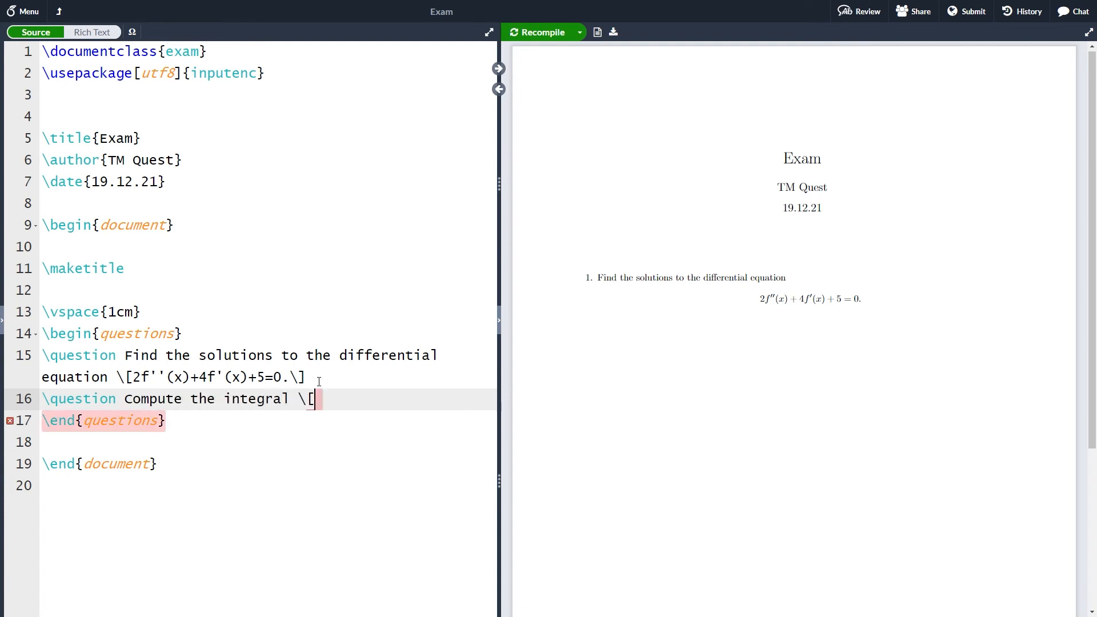
type("\\int_0")
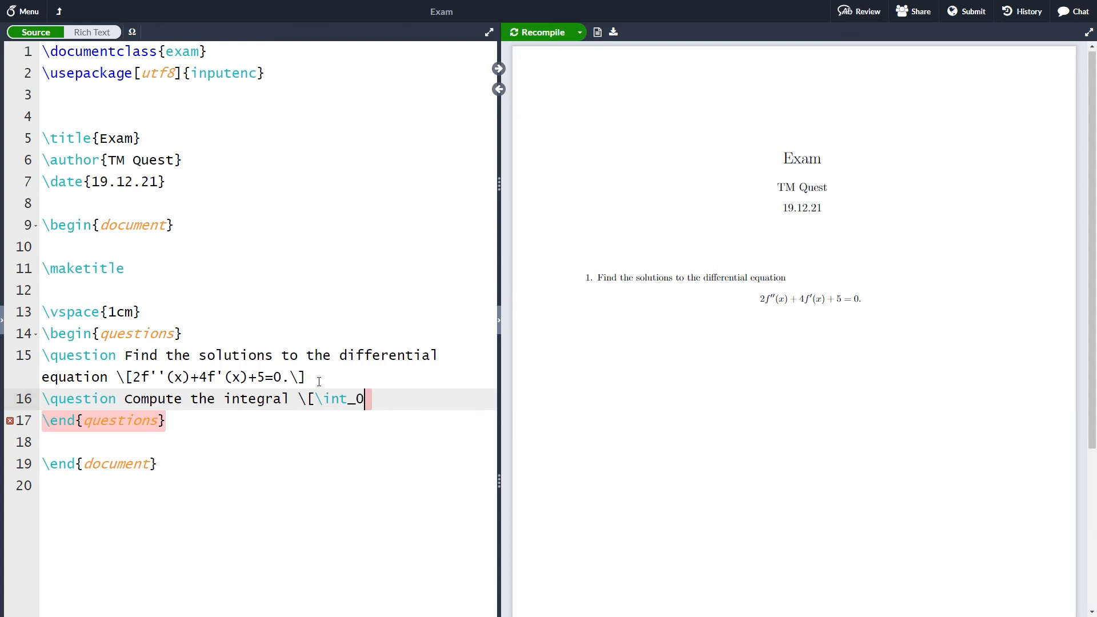
type("^2")
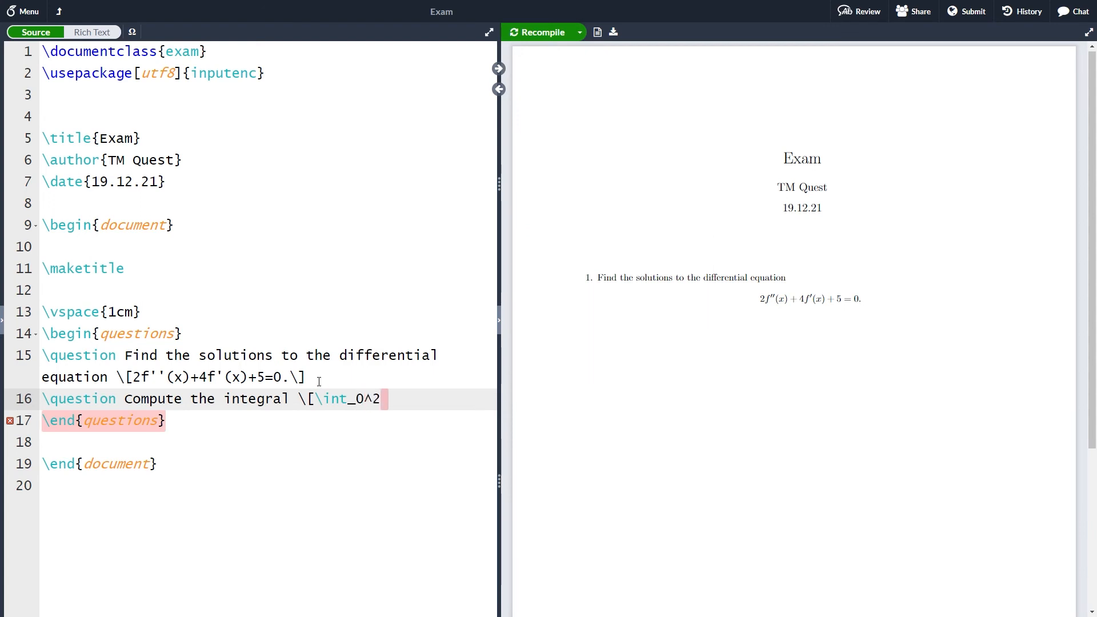
type("\\cos(")
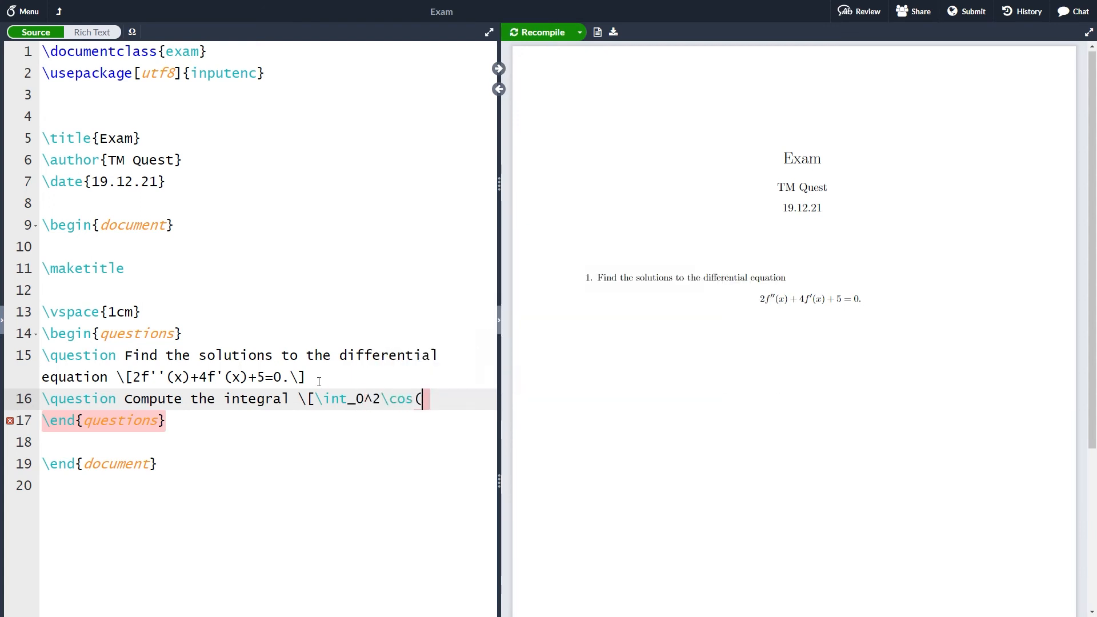
type("2\\pi x)\\,\\mathrm{d}x.\\")
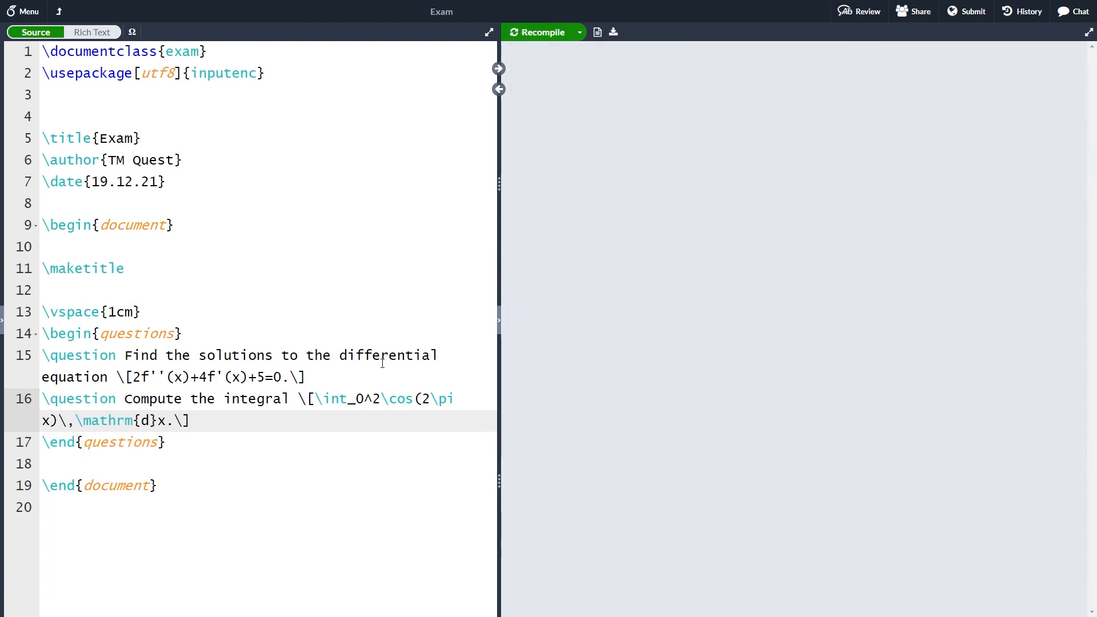
left_click(537, 32)
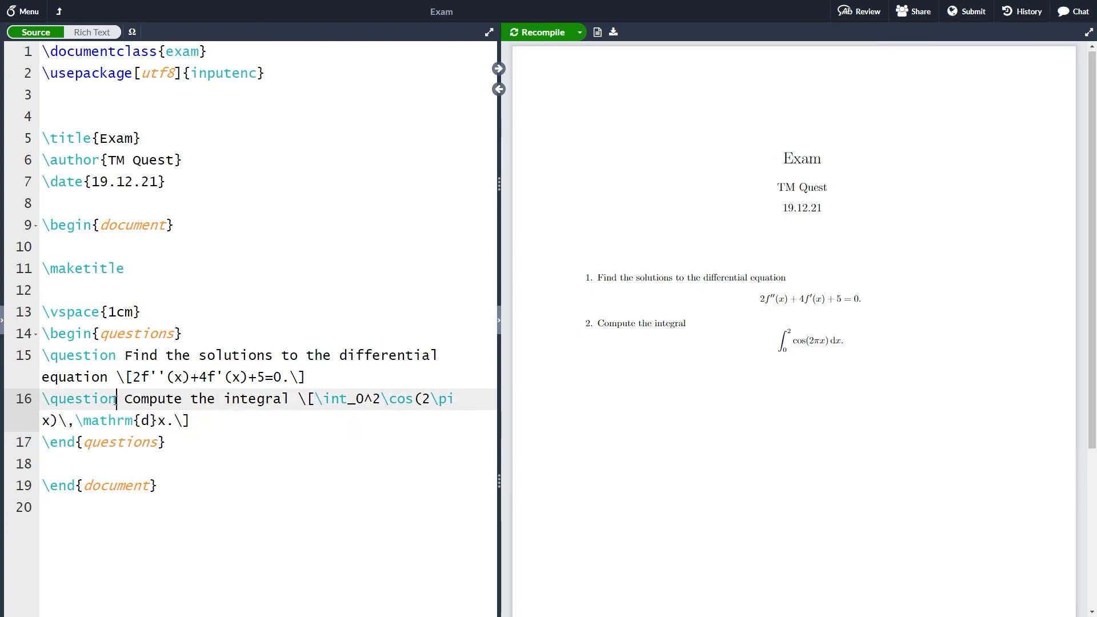
- Give question 2 a [1] point value and question 1 [1 \half], recompiling after each
type("[1]")
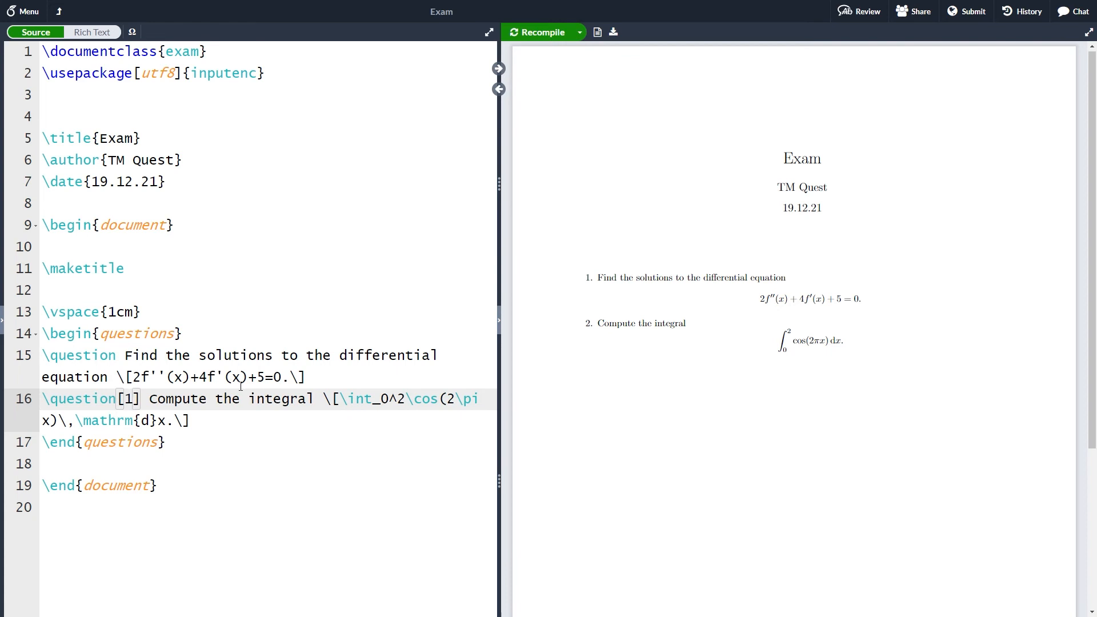
left_click(539, 32)
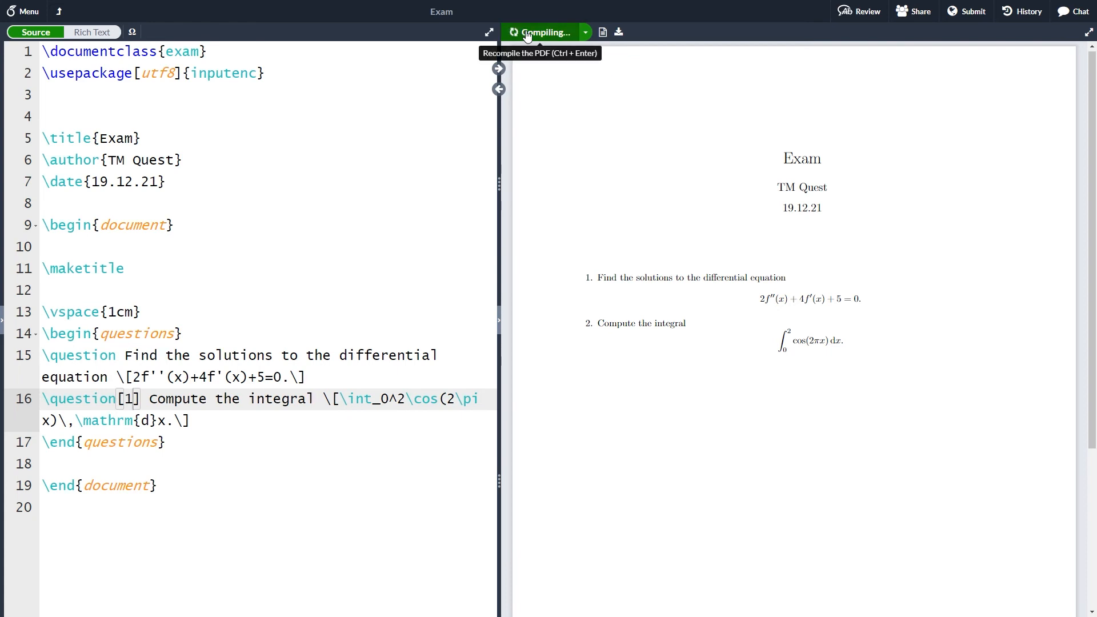
left_click(542, 32)
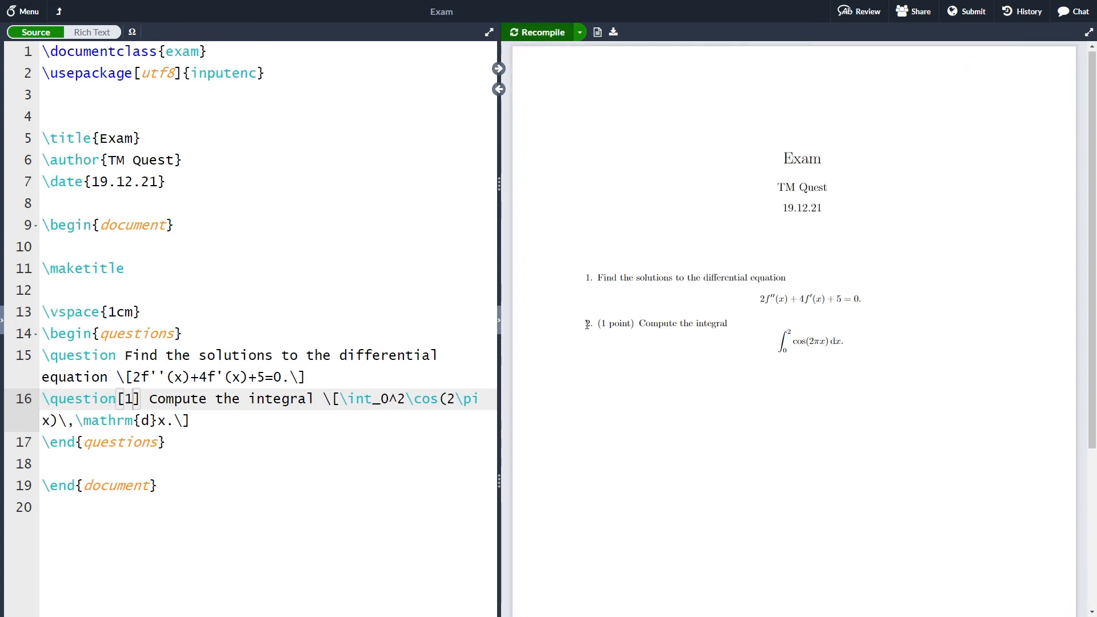
mouse_move(608, 334)
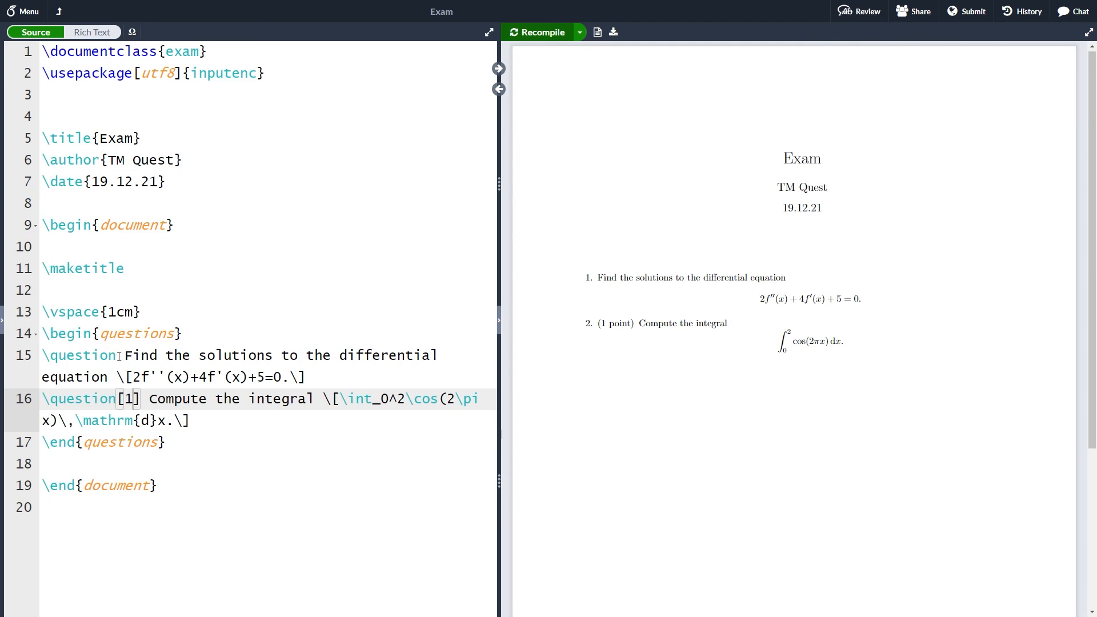
left_click(119, 355)
type("[1 \\half")
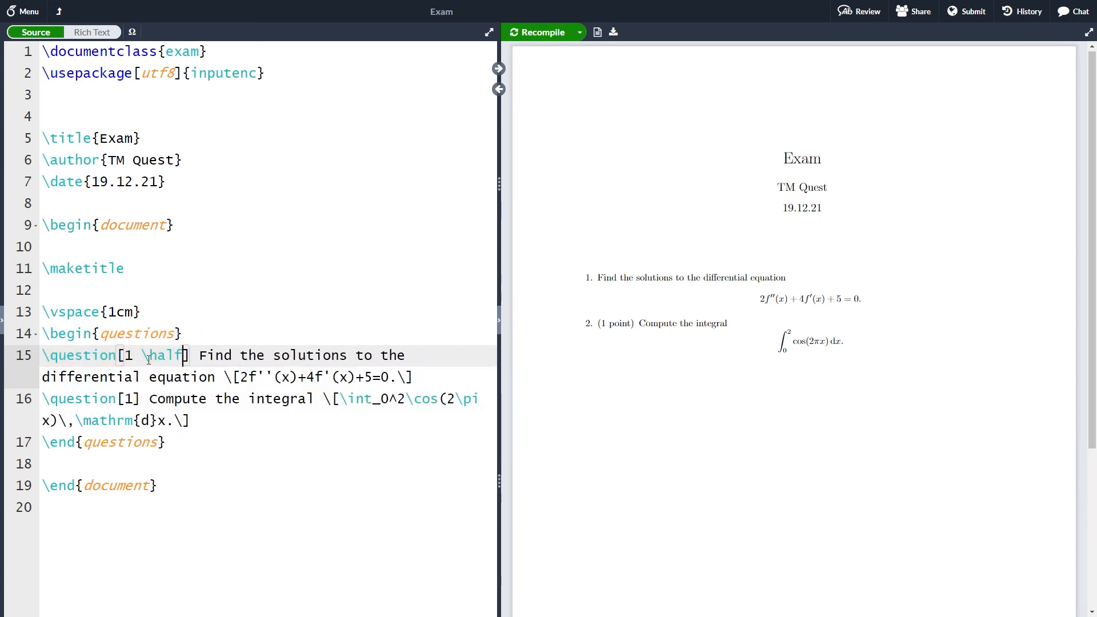
left_click(541, 32)
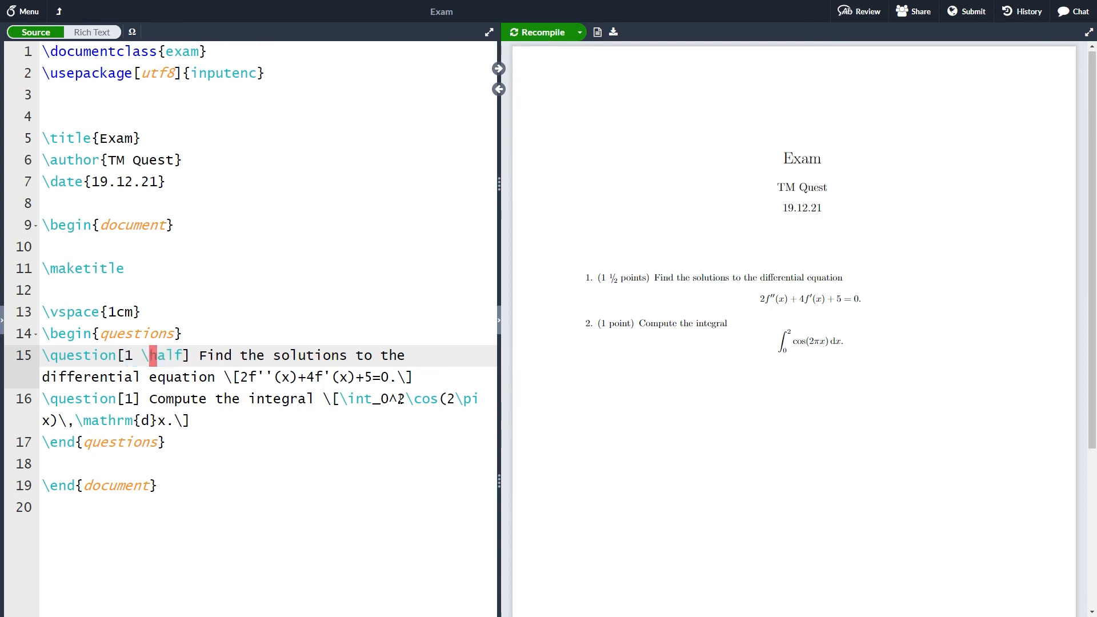
mouse_move(598, 276)
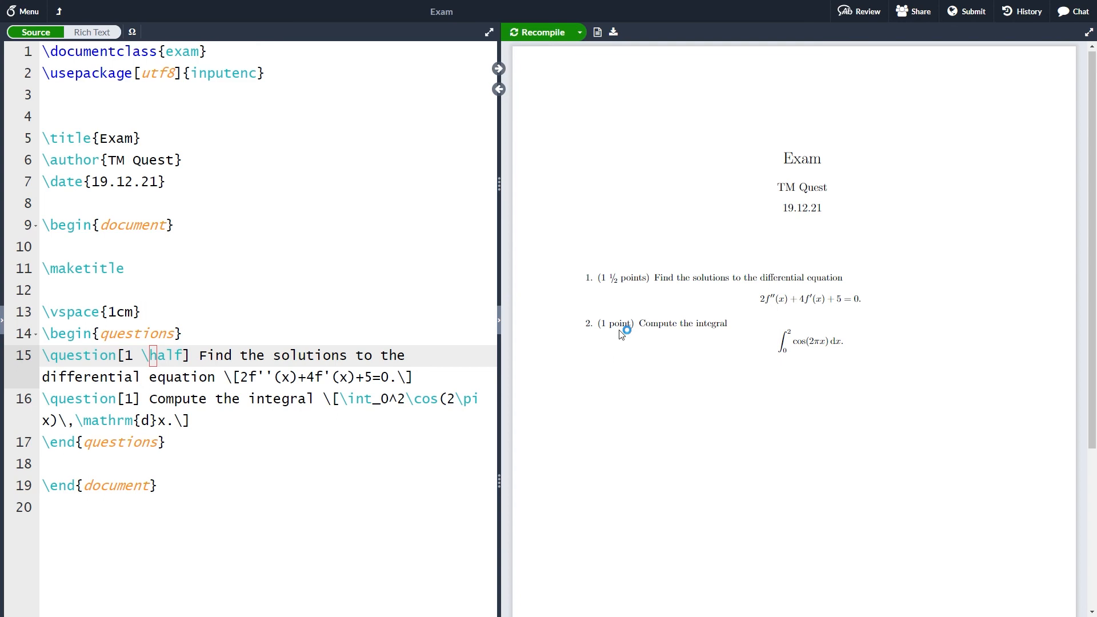
- Insert a blank line after question 2, before \end{questions}
key("Return")
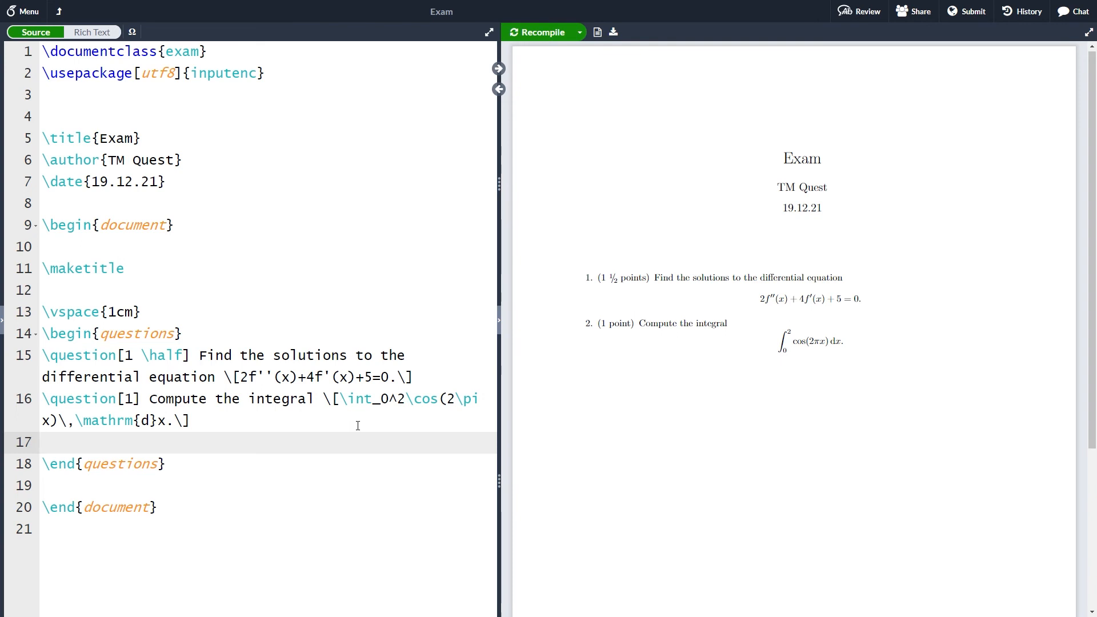
left_click(43, 442)
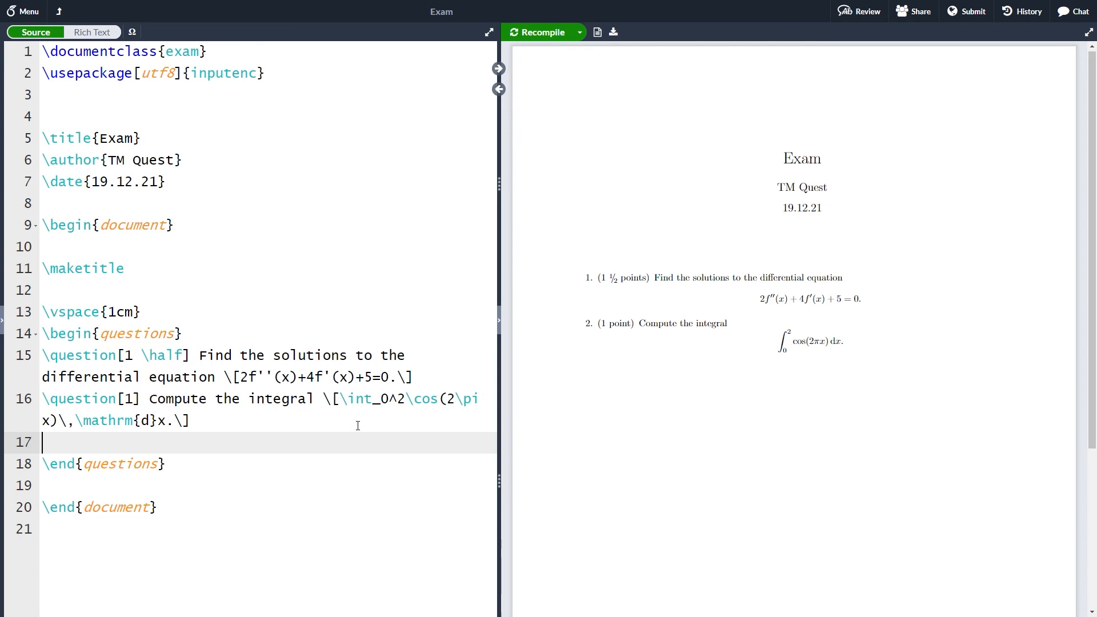
- Start question 3 with \question and the text 'Consider the function'
type("\\")
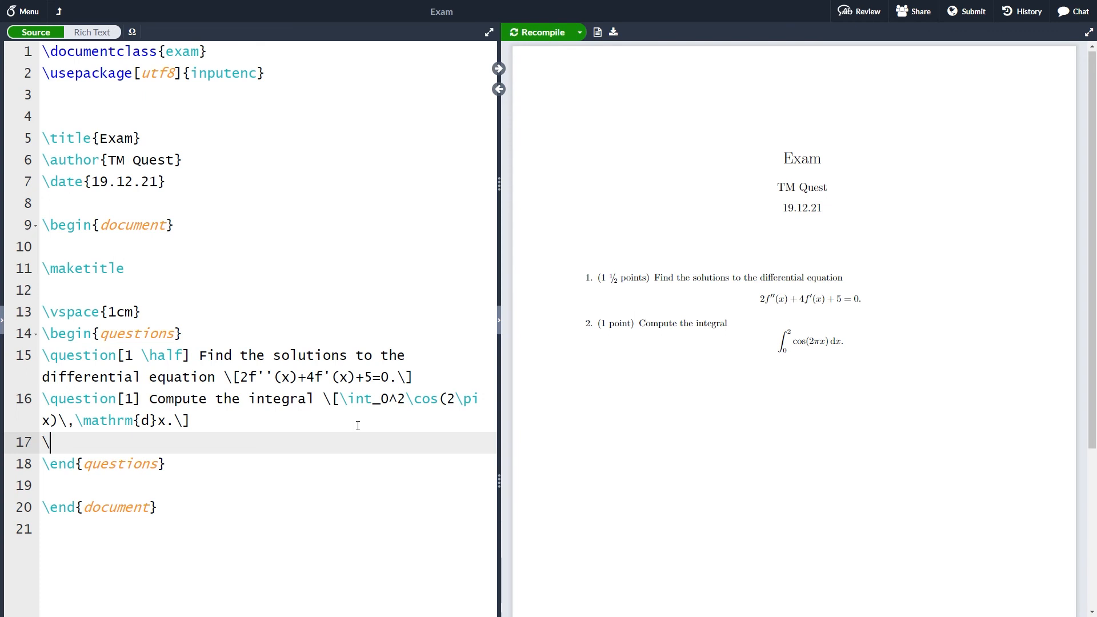
type("que")
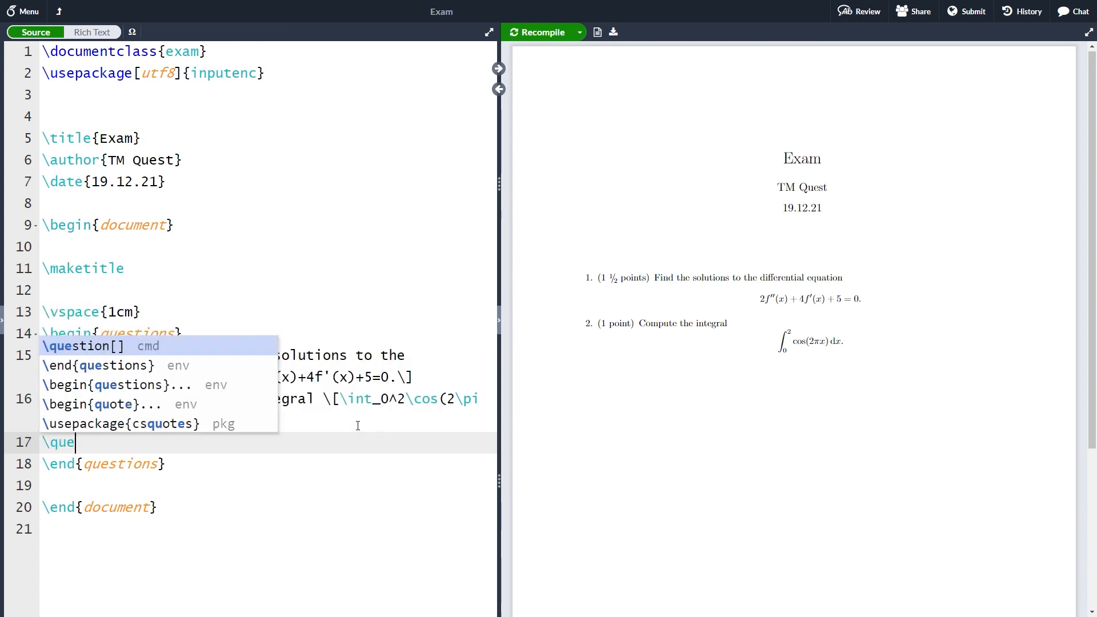
left_click(83, 346)
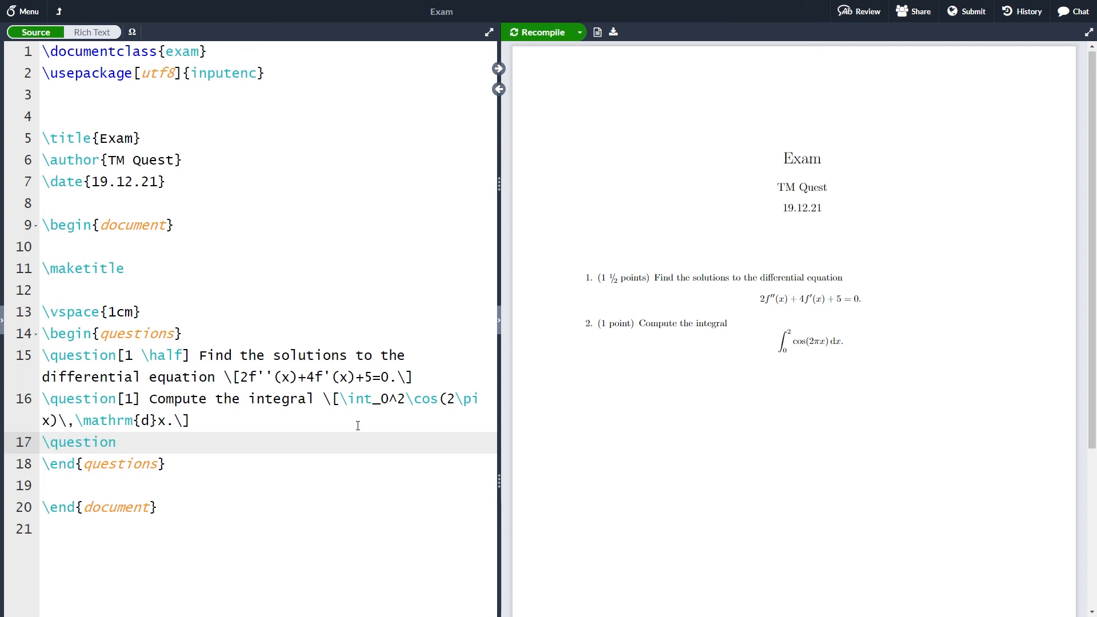
type("Cons")
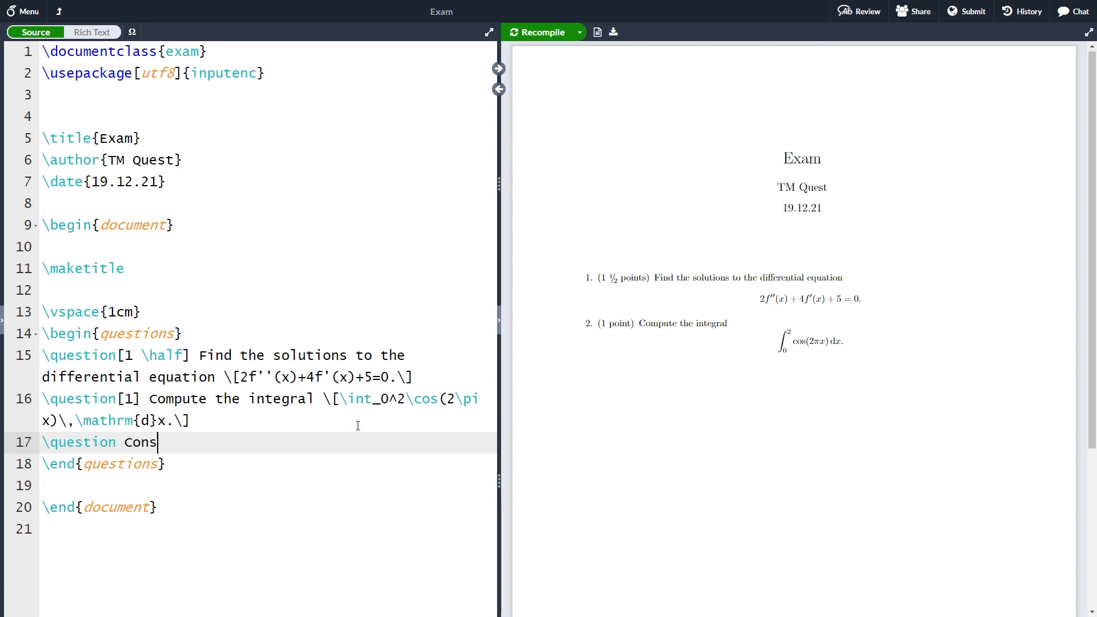
type("ider")
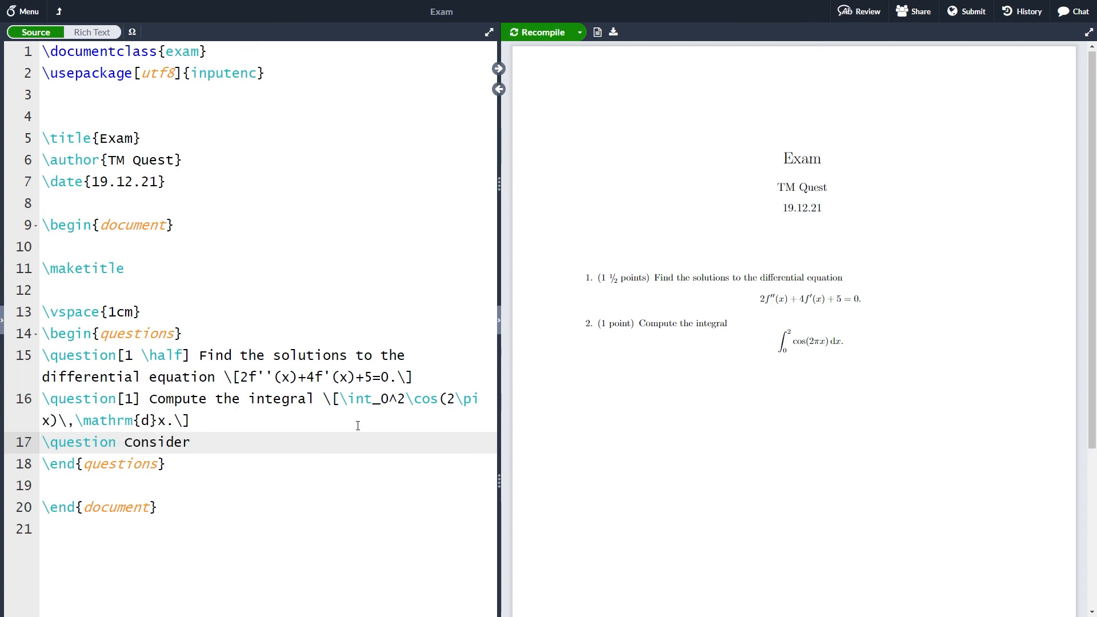
type("the function")
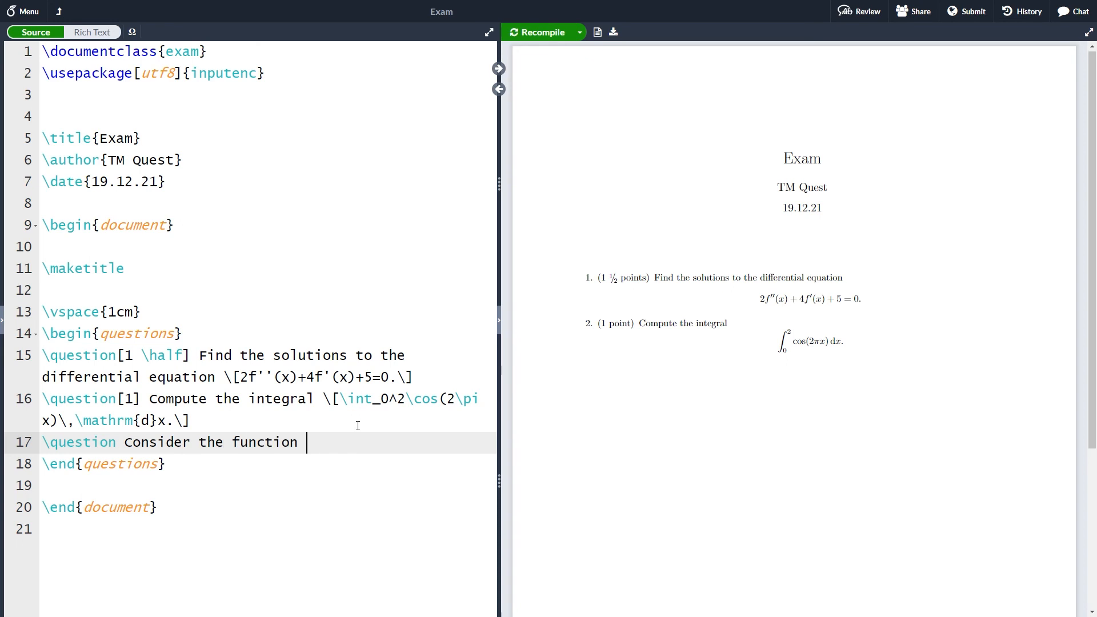
- Add the display equation \[f(x)=(x-1)(x-2).\] and continue on a new line
type("\\[f(x)=")
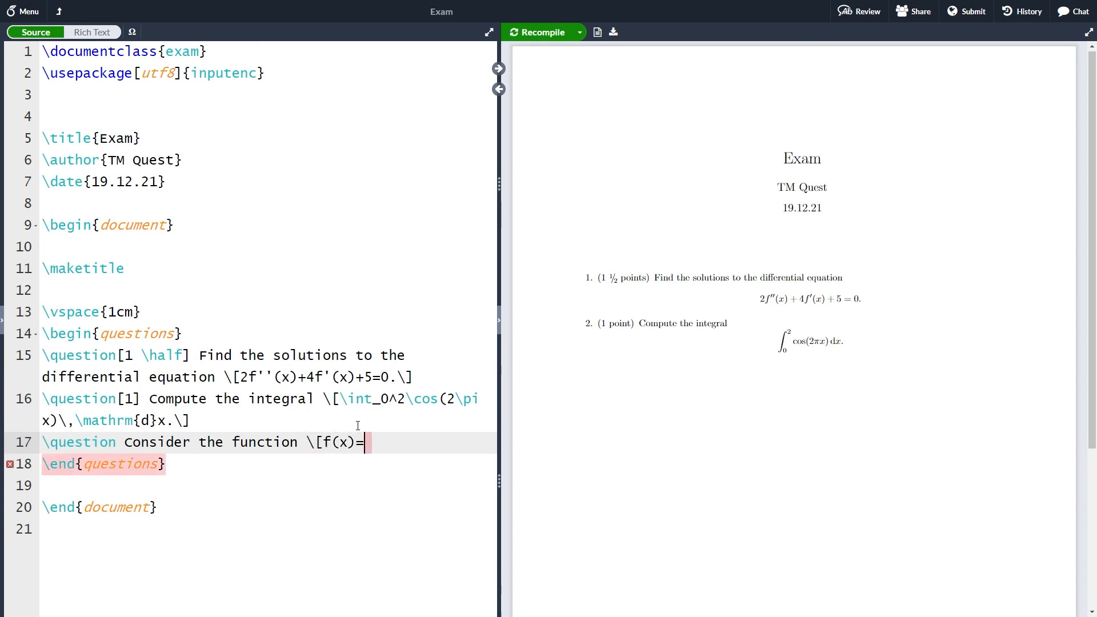
type("(x-1)")
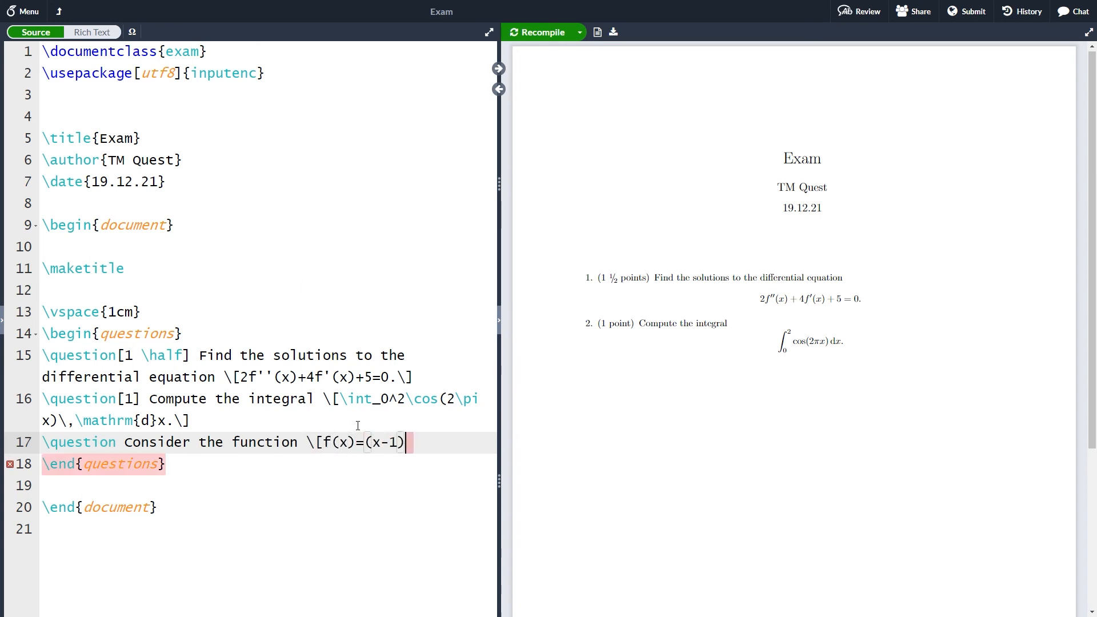
type("(x-2")
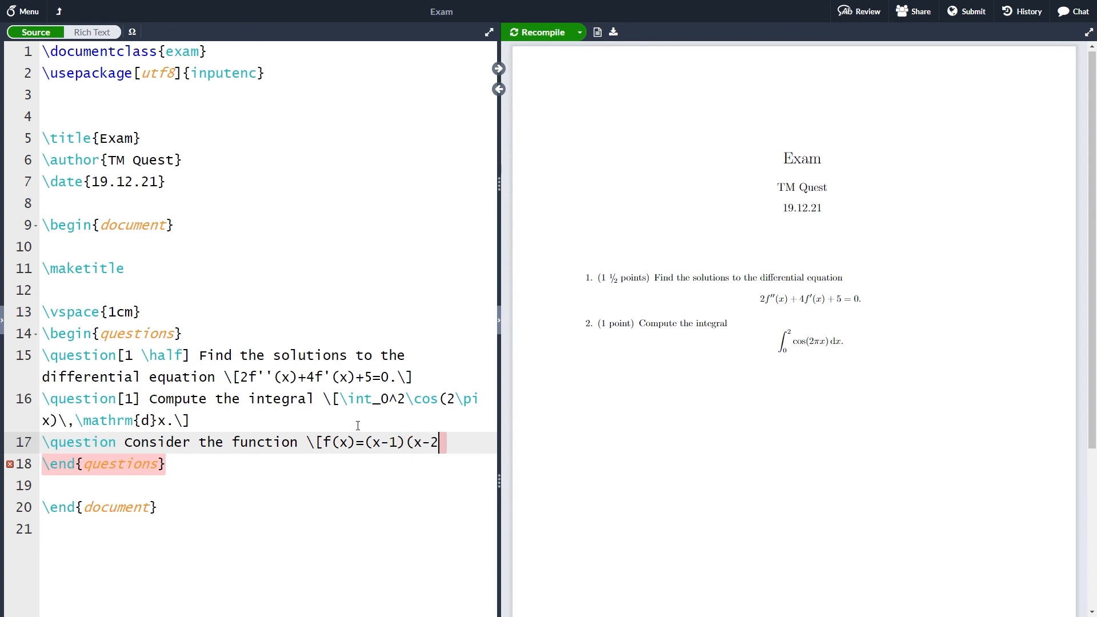
type("\\]")
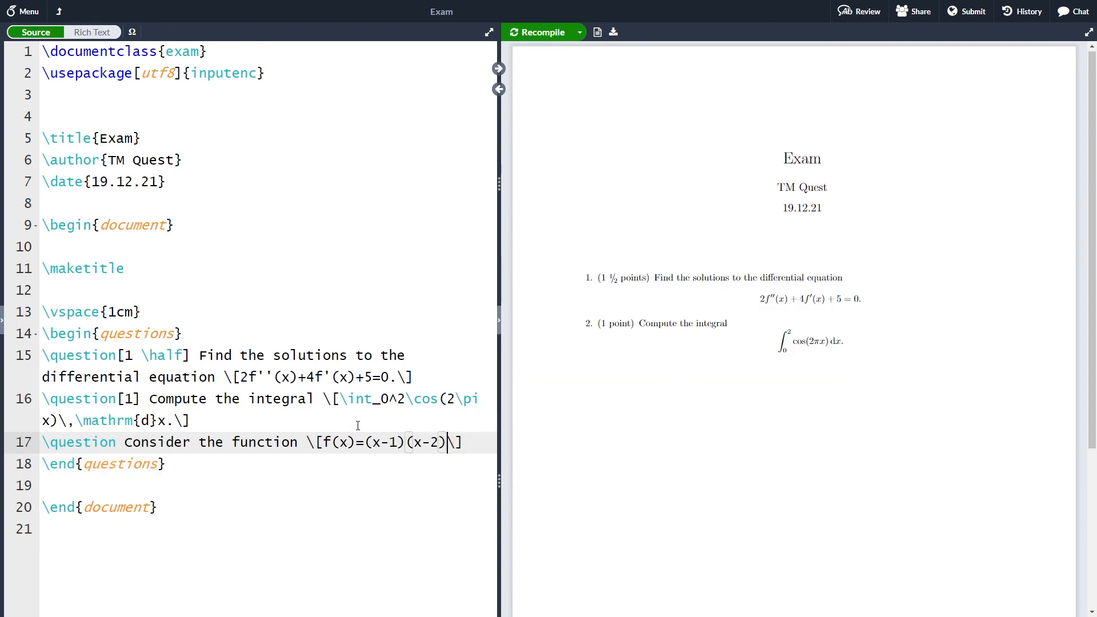
type(".")
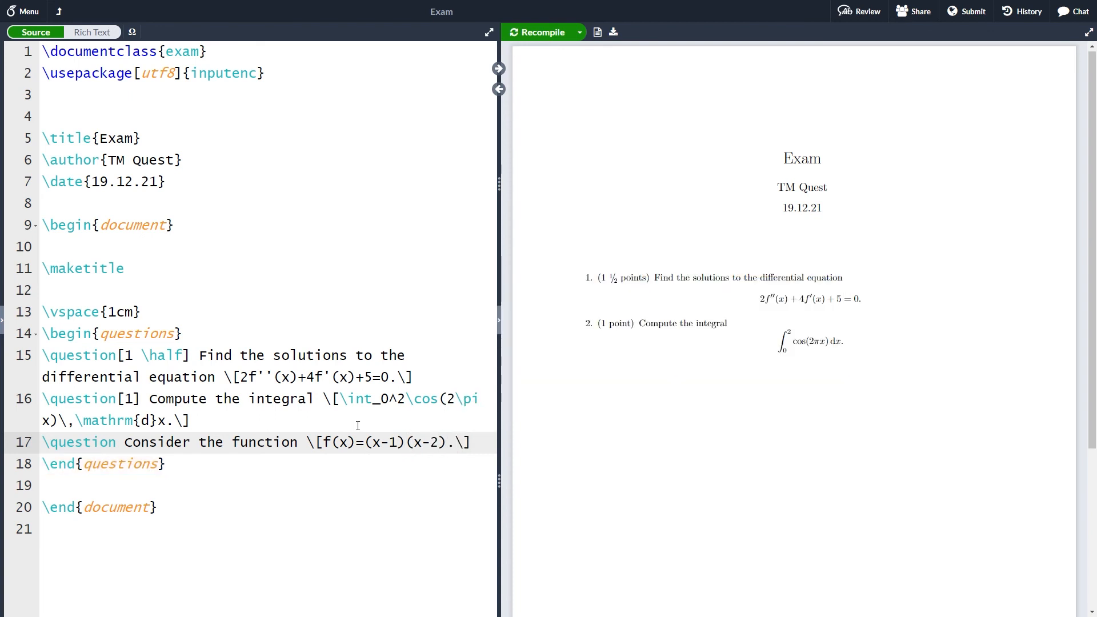
left_click(454, 442)
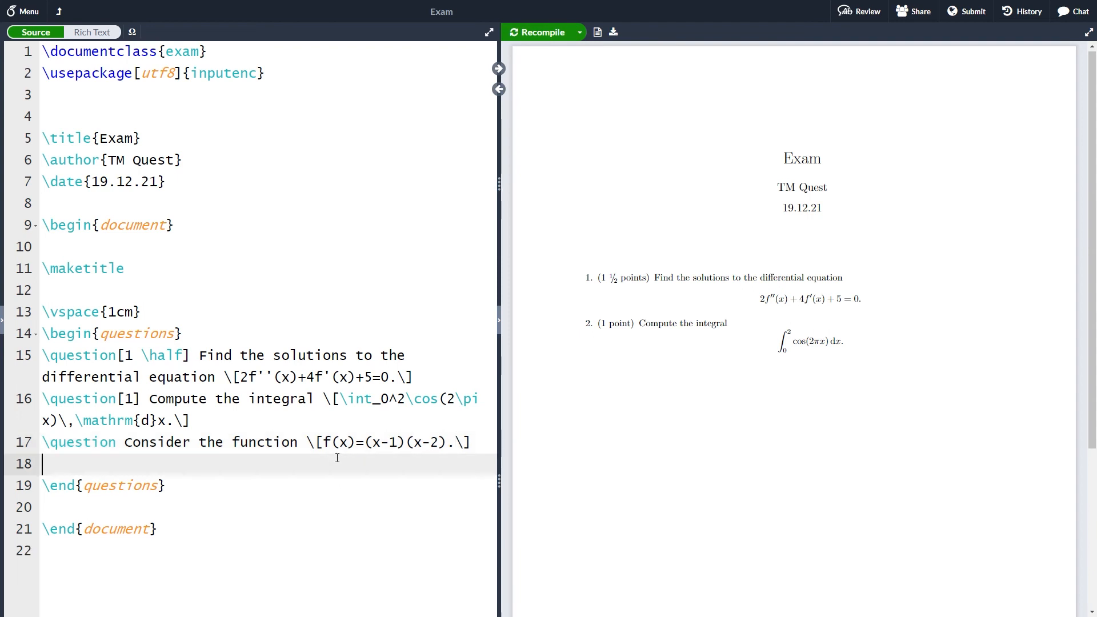
- Begin a parts environment with a first \part[1] and recompile the preview
type("\\begin{parts")
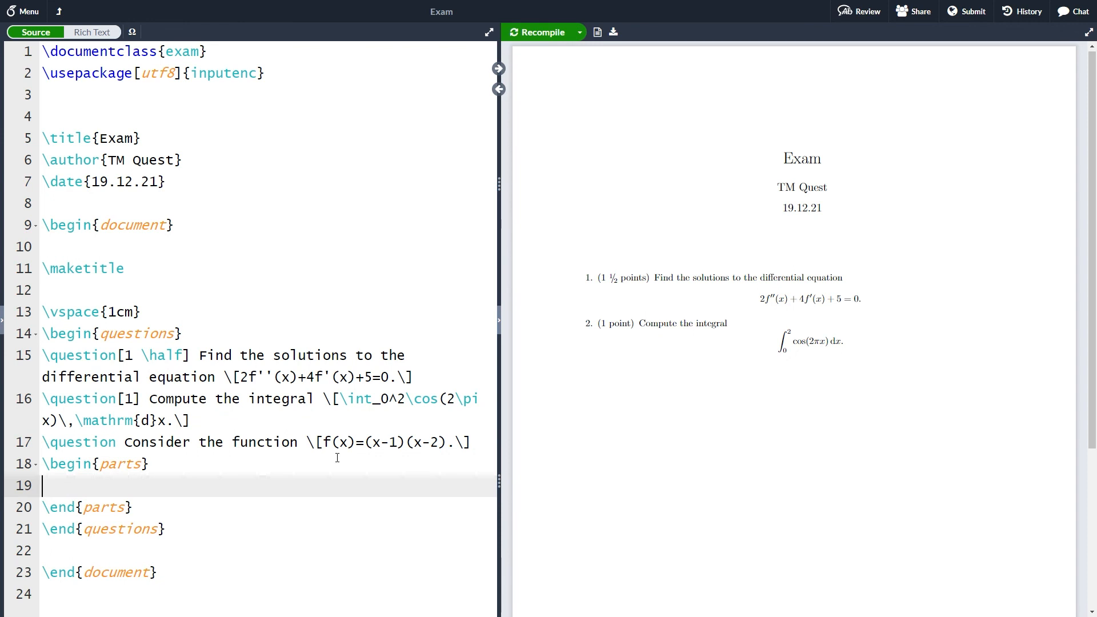
type("\\part")
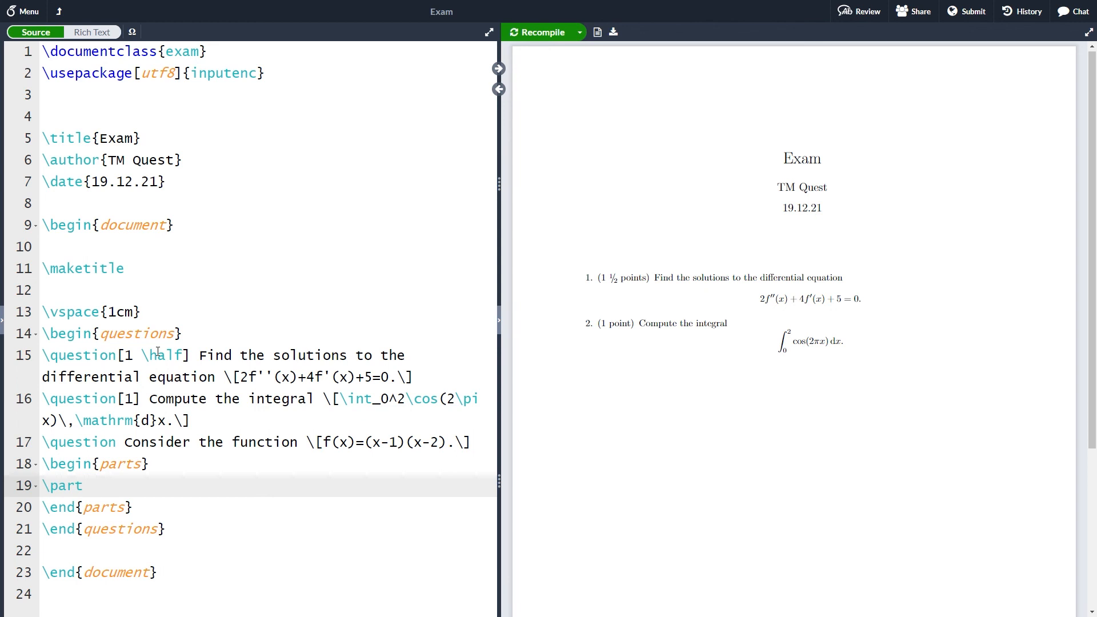
mouse_move(121, 468)
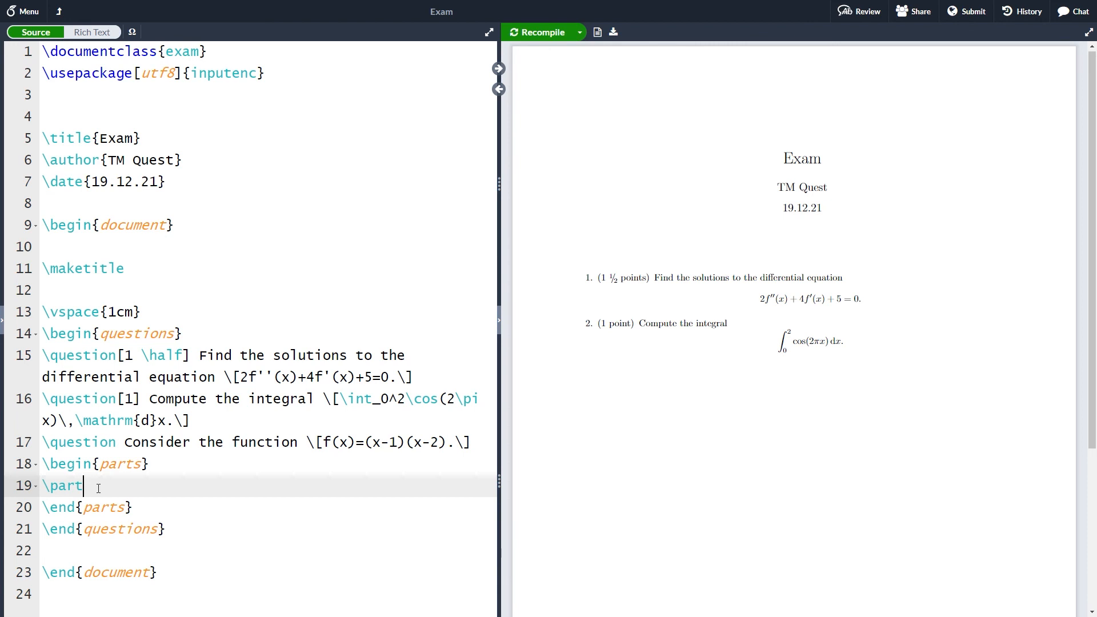
type("[1]")
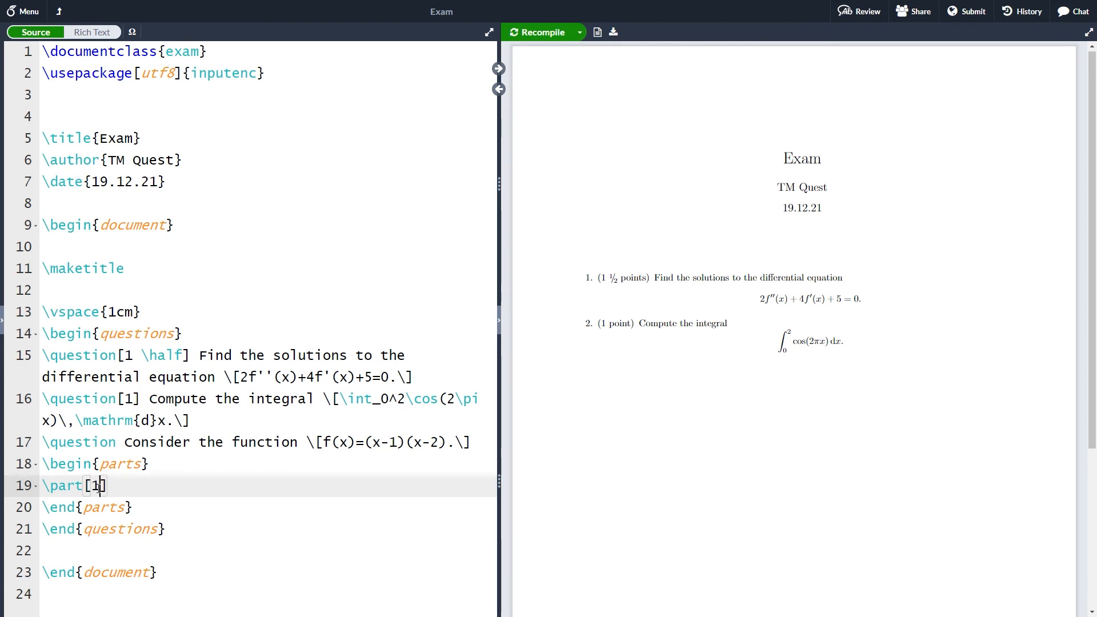
type(":w")
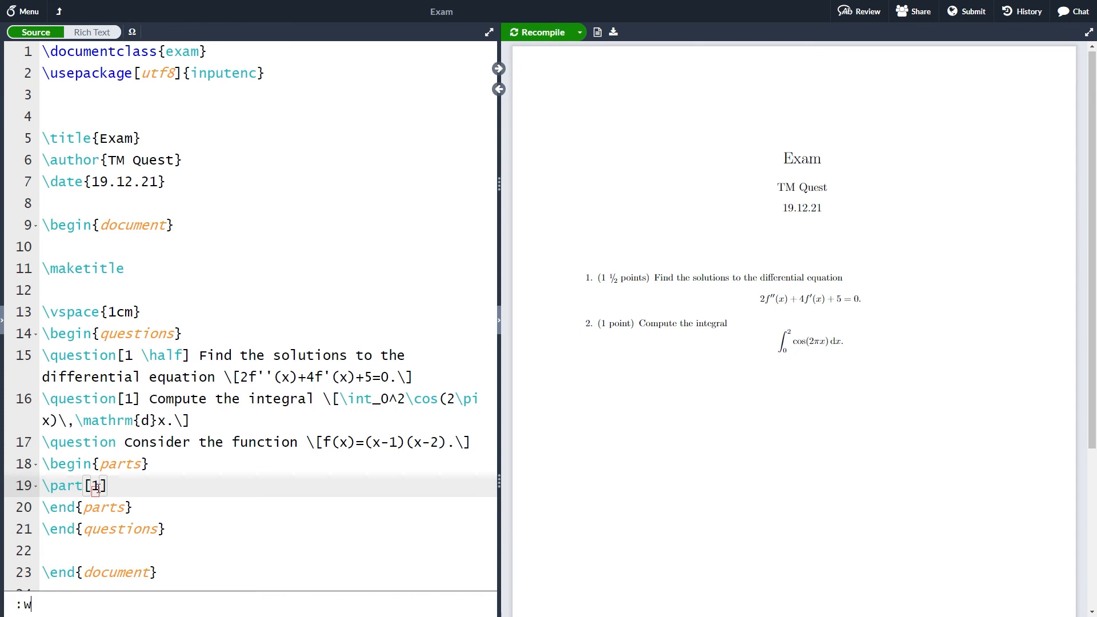
left_click(537, 32)
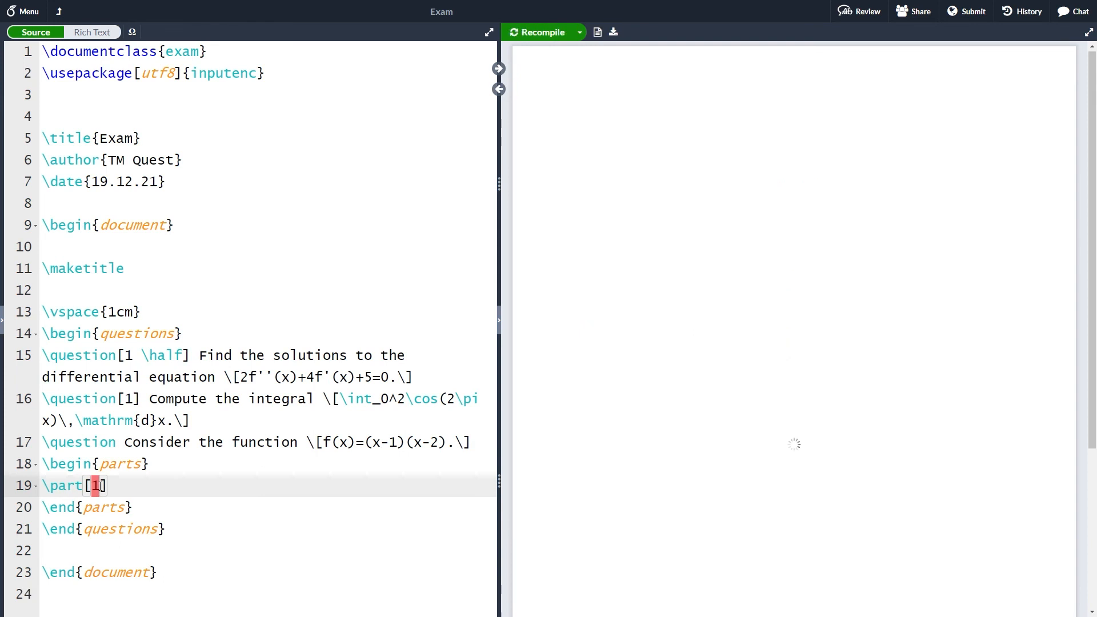
left_click(540, 32)
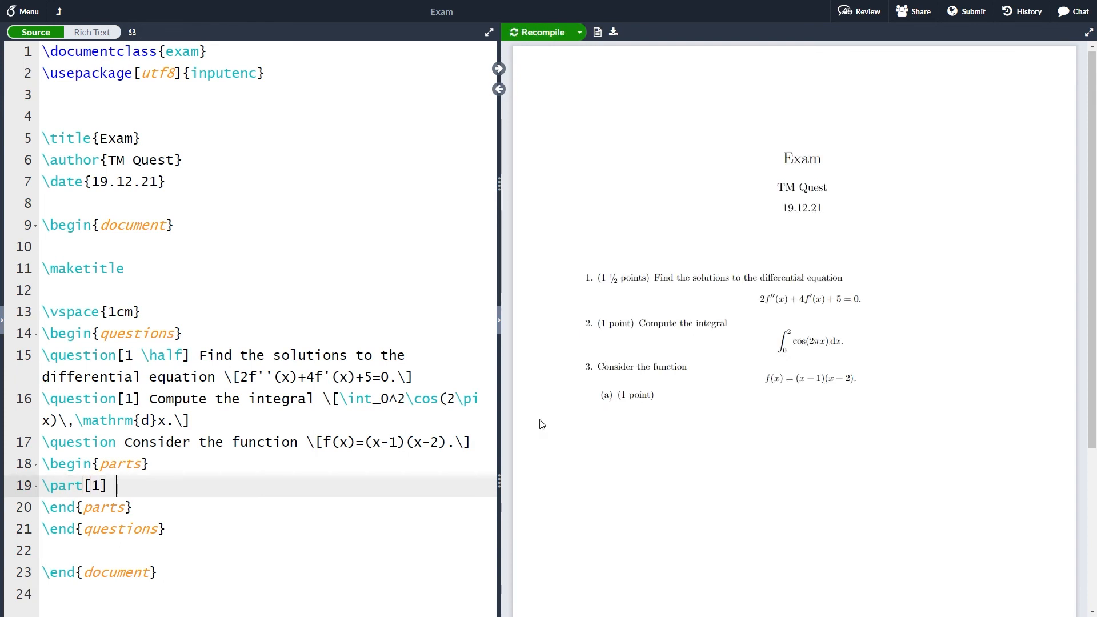
- Write part (a): 'Find the derivative of $f$'
type("Find")
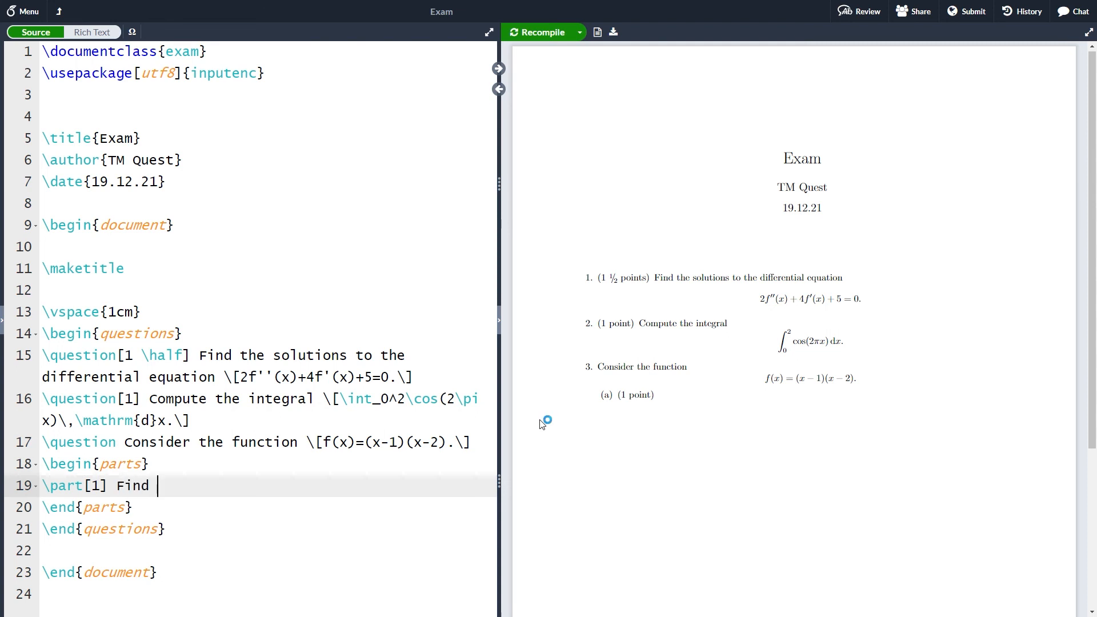
type("the derivat")
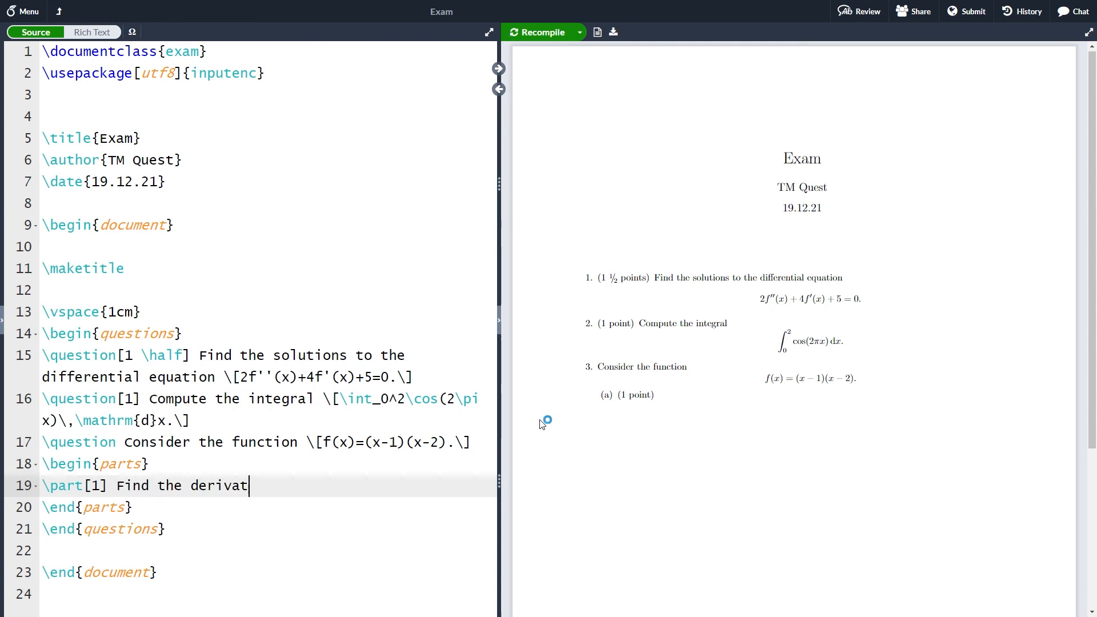
type("ive of $f$.")
type("\\")
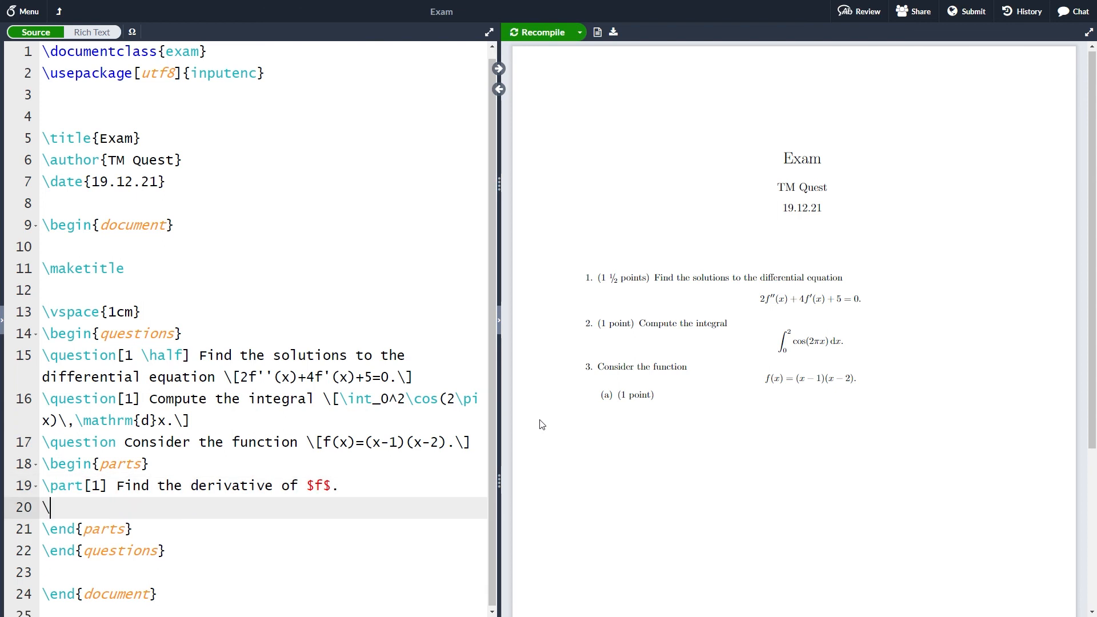
- Add part (b), 'Find the extremal point/points of the function', and recompile
type("part[1")
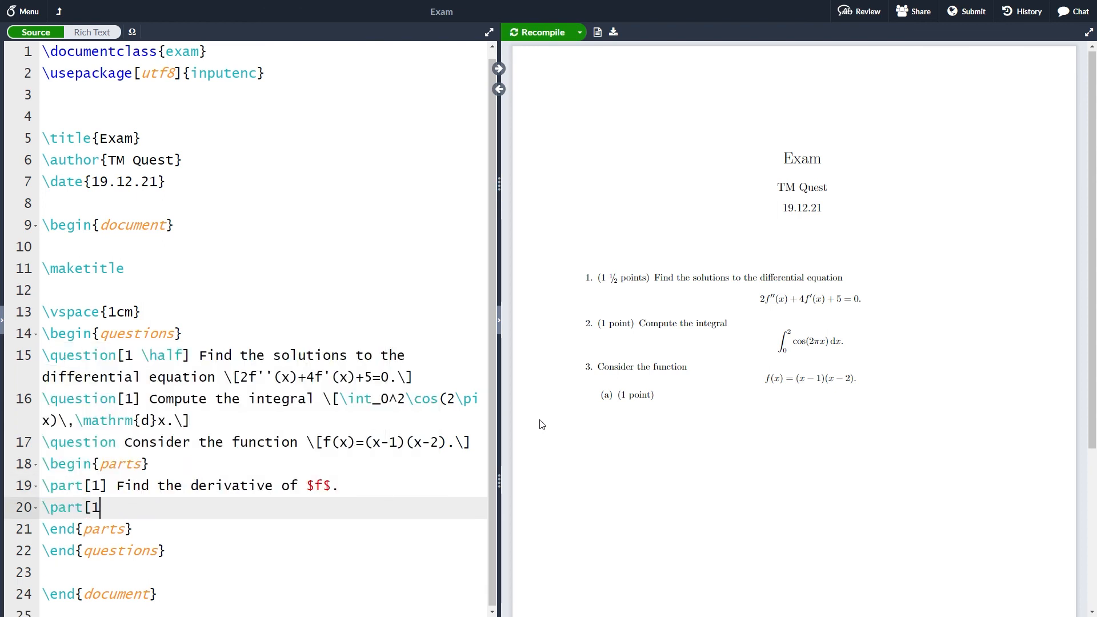
type("Fin")
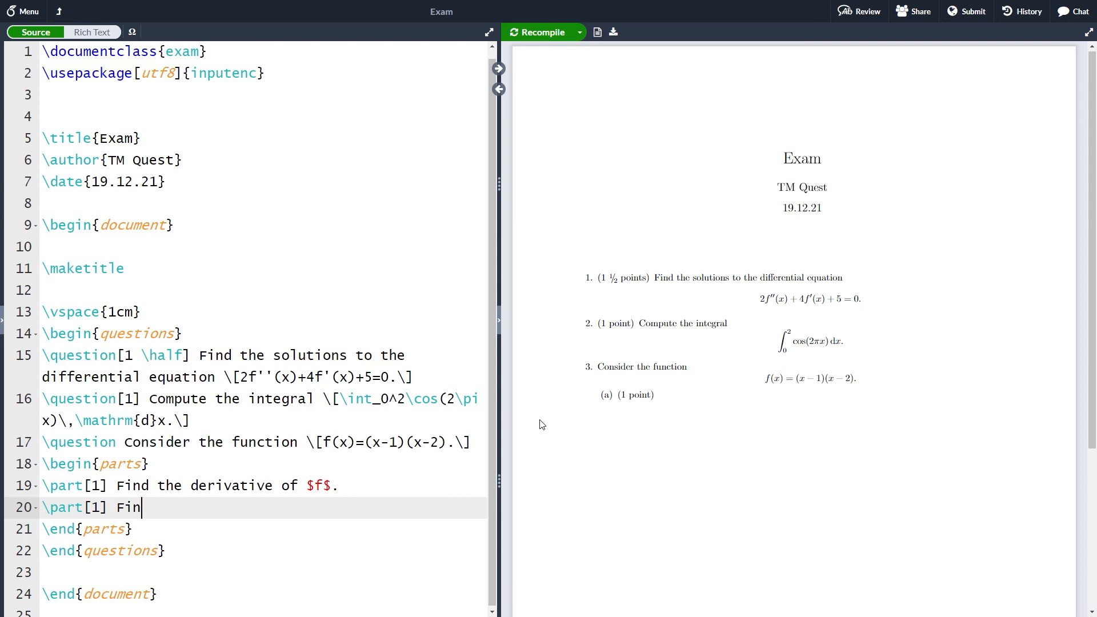
type("d the ex")
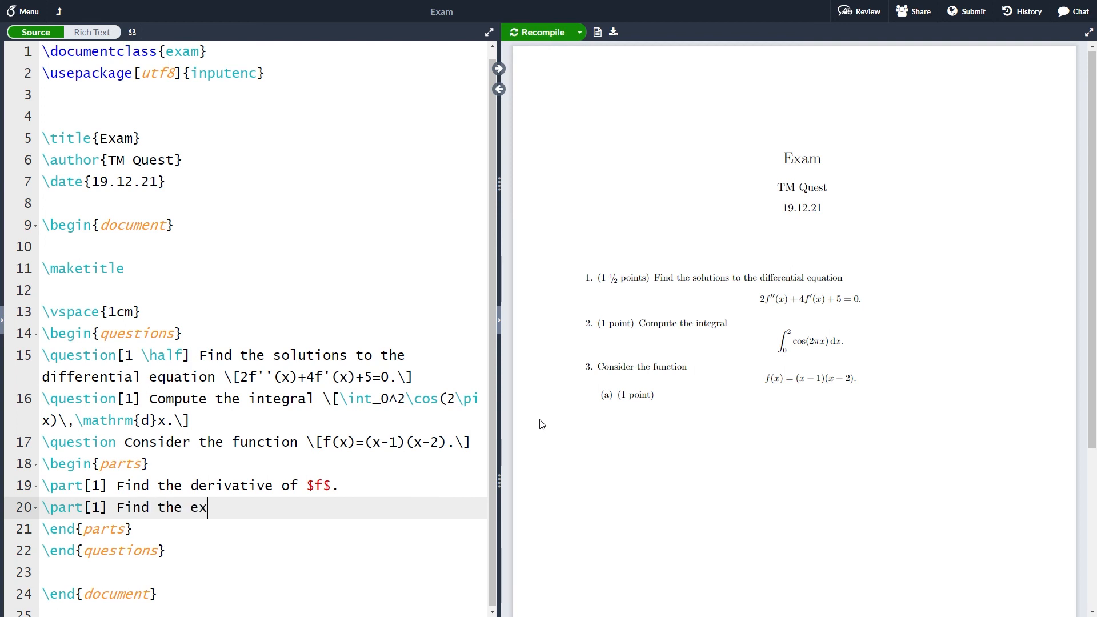
type("tremal p")
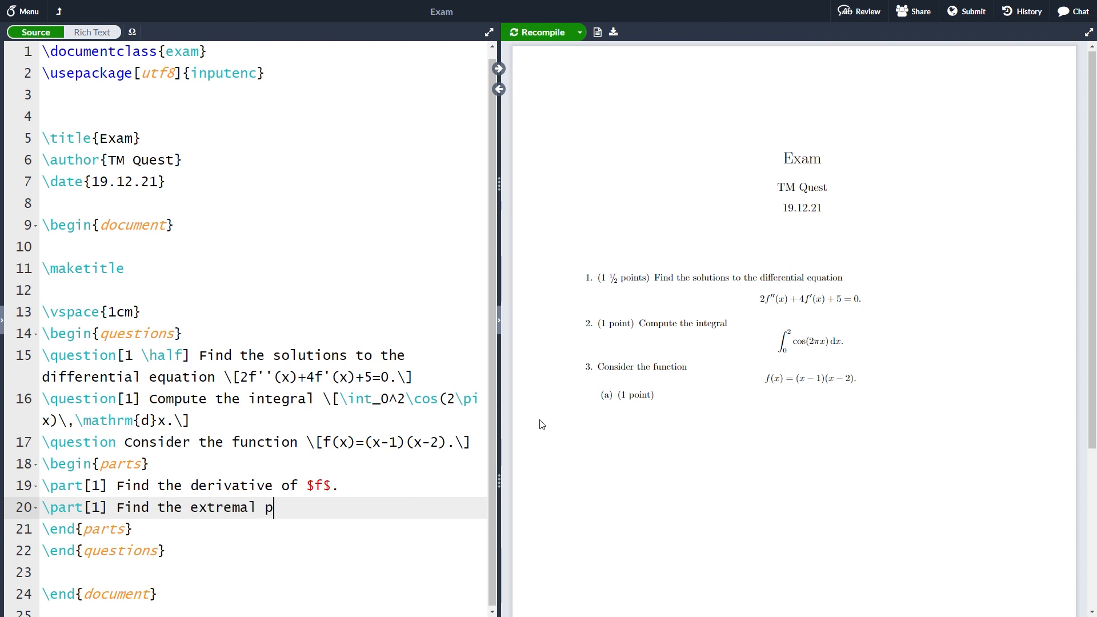
type("oint/")
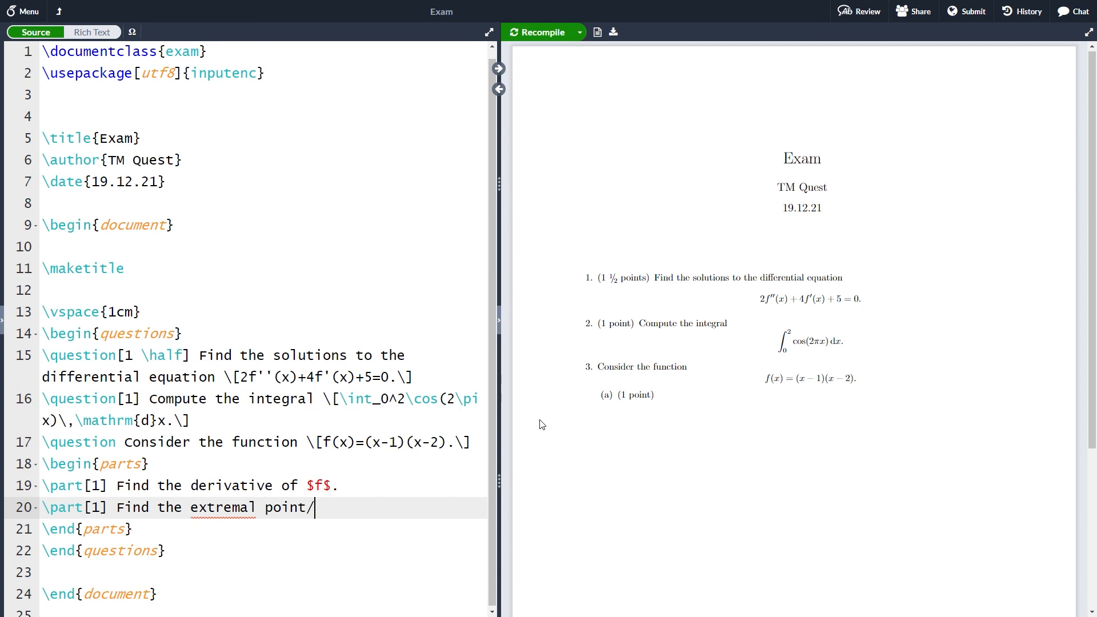
type("pont")
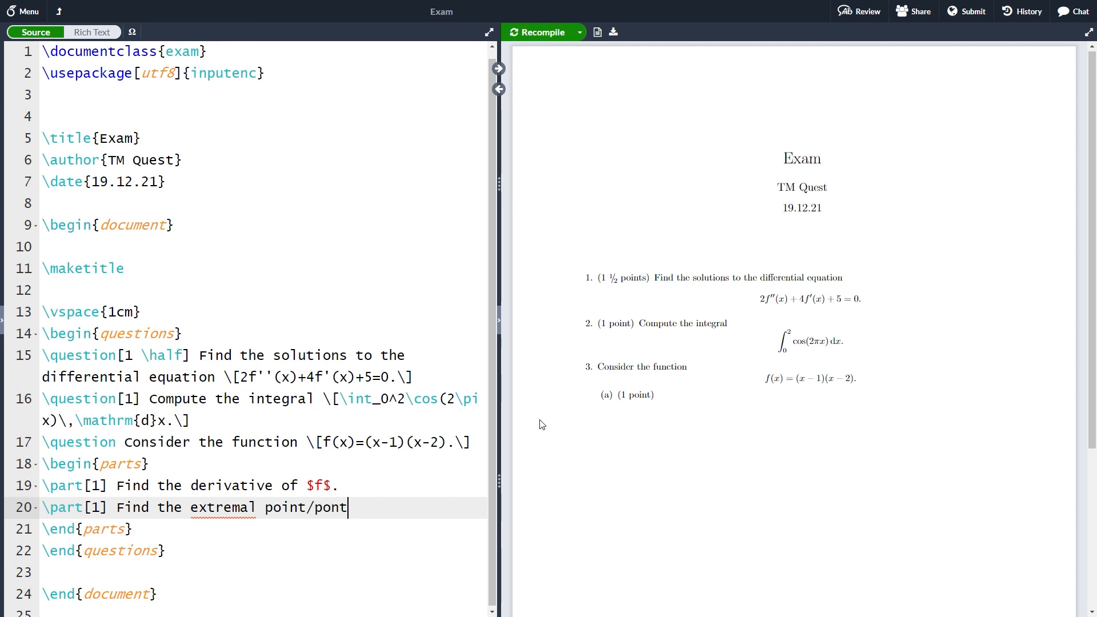
type("s")
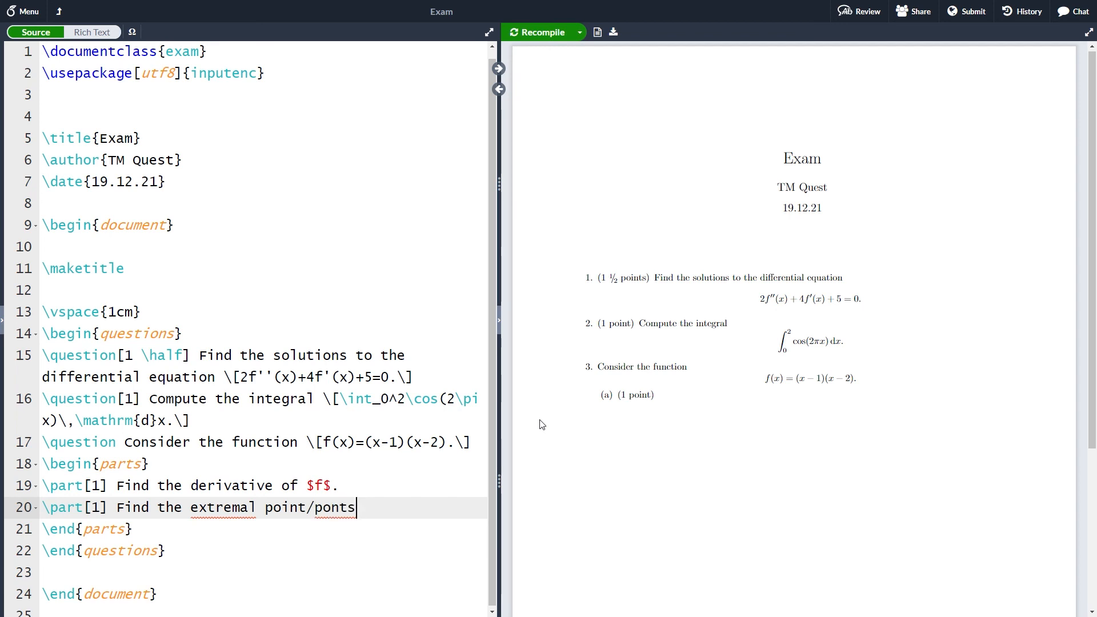
type("s")
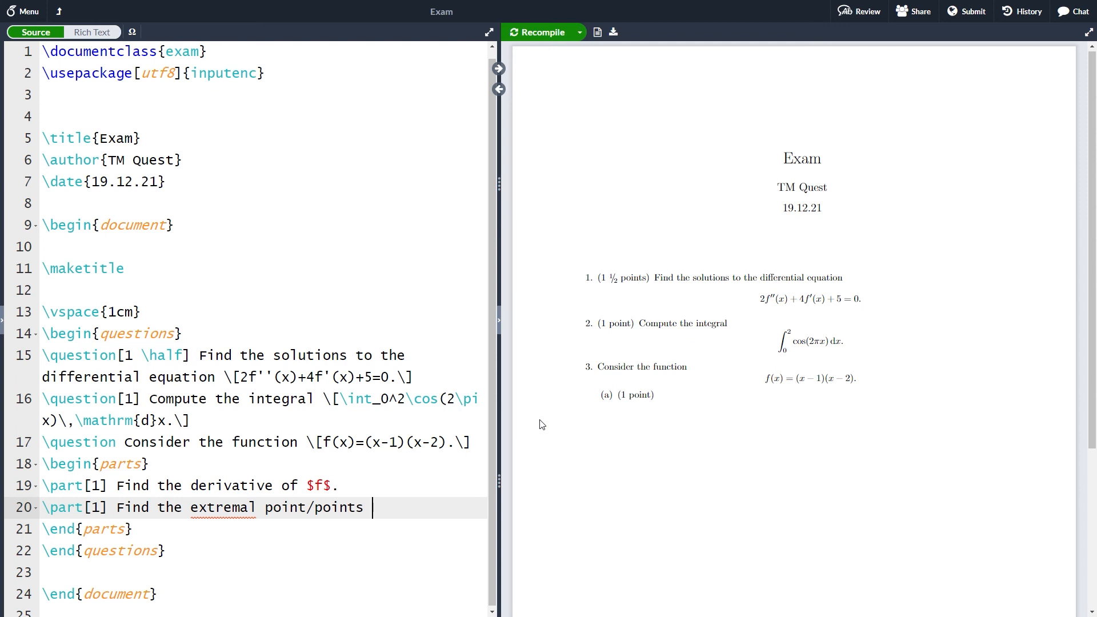
type("of the function $f$.")
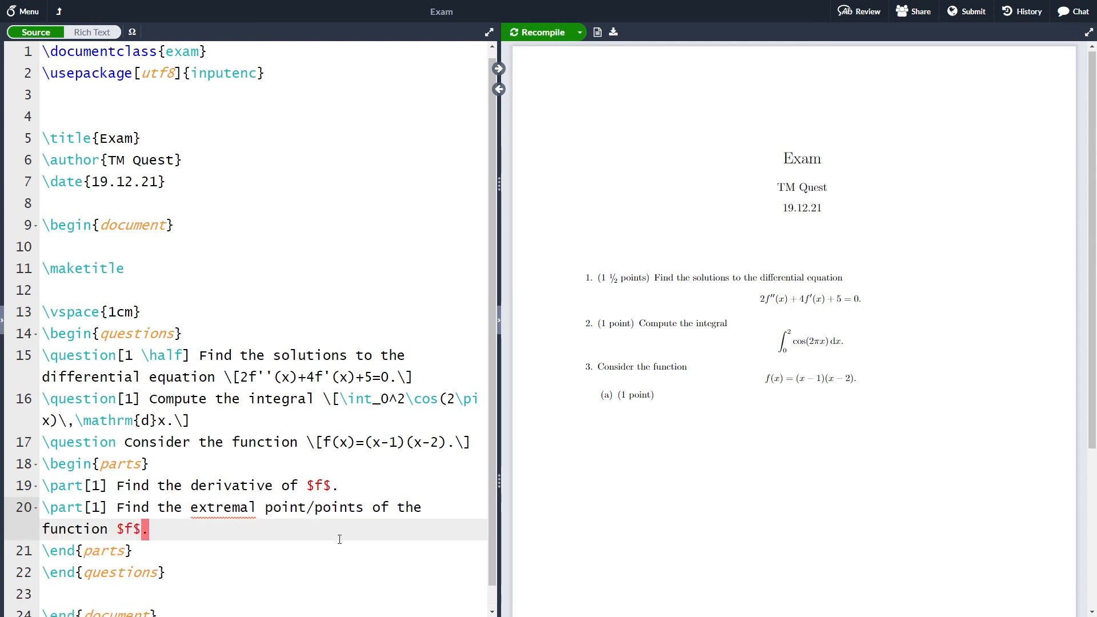
left_click(539, 32)
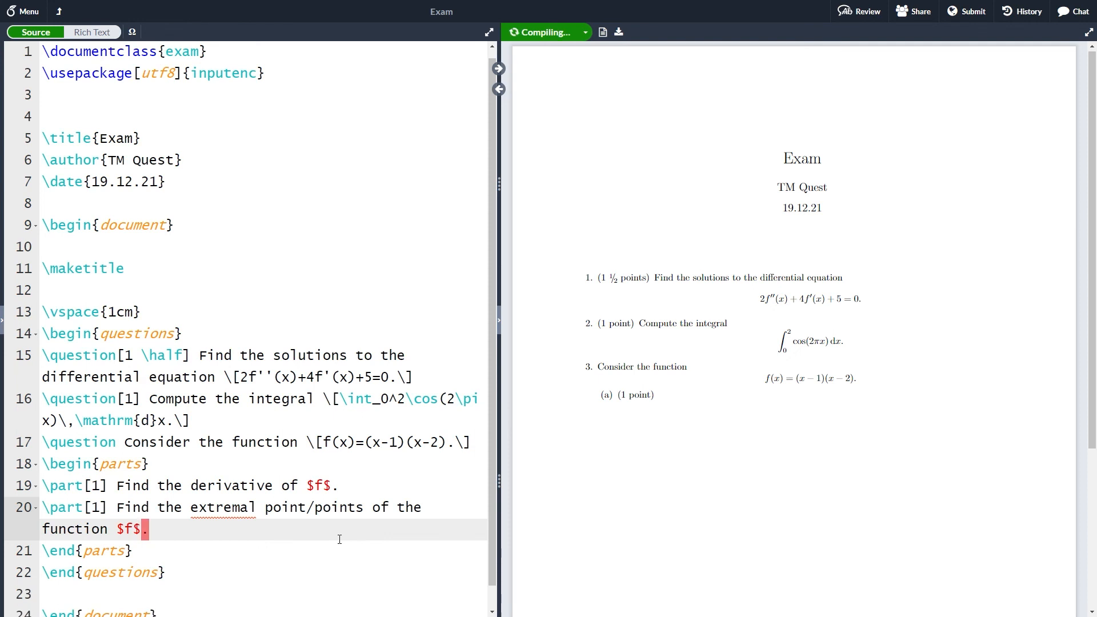
left_click(541, 31)
type("\\")
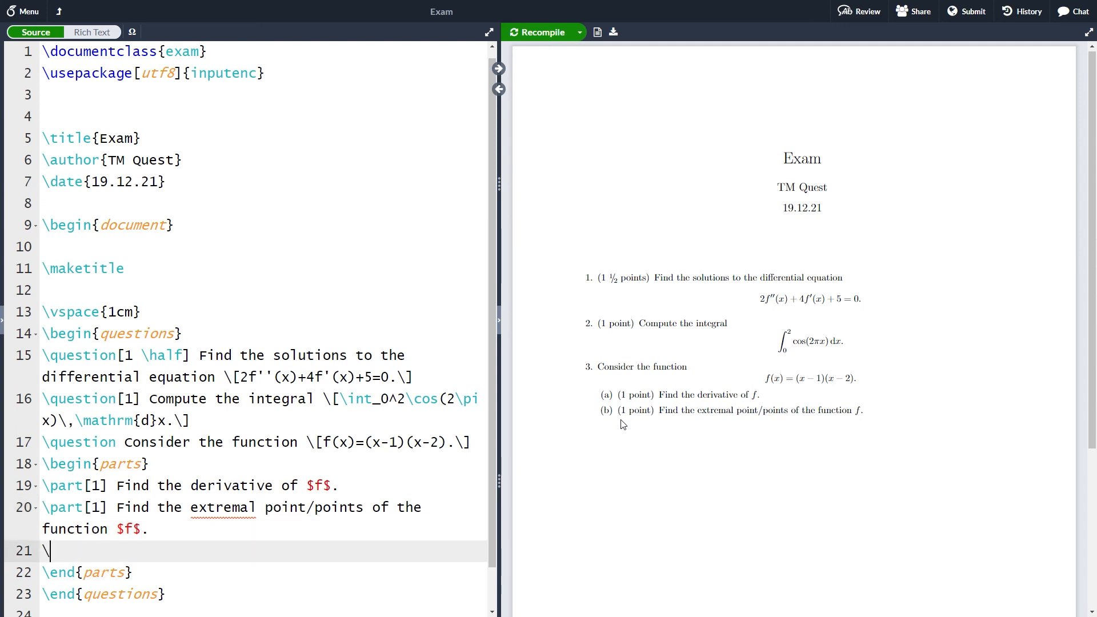
- Insert a subparts environment under part (b) with 'This is a subpart.' and recompile
type("begin")
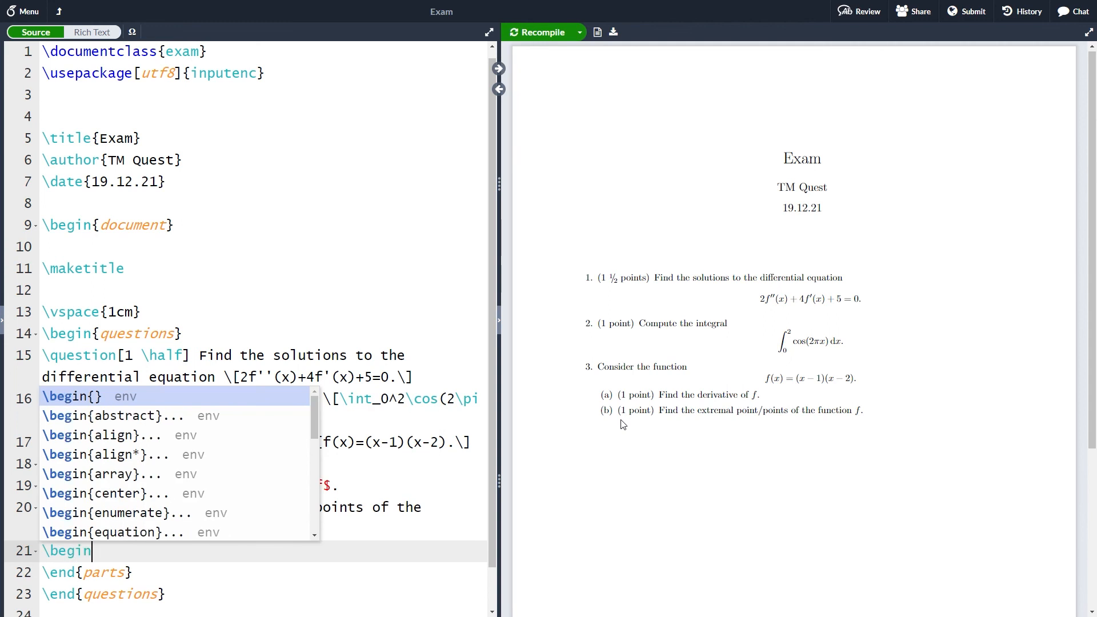
type("su}")
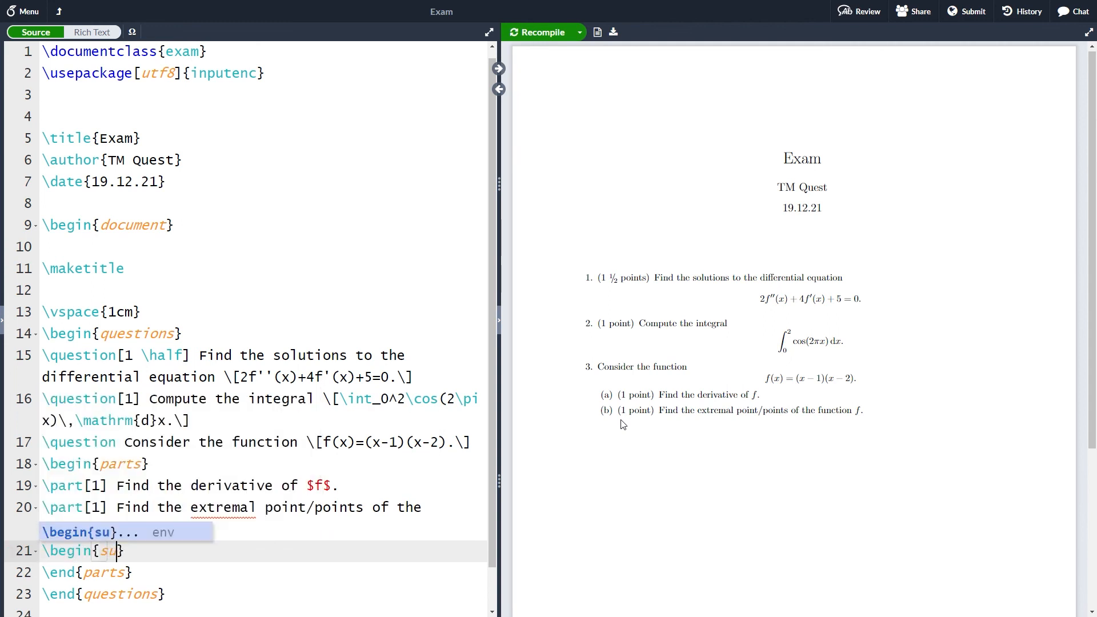
type("bparts")
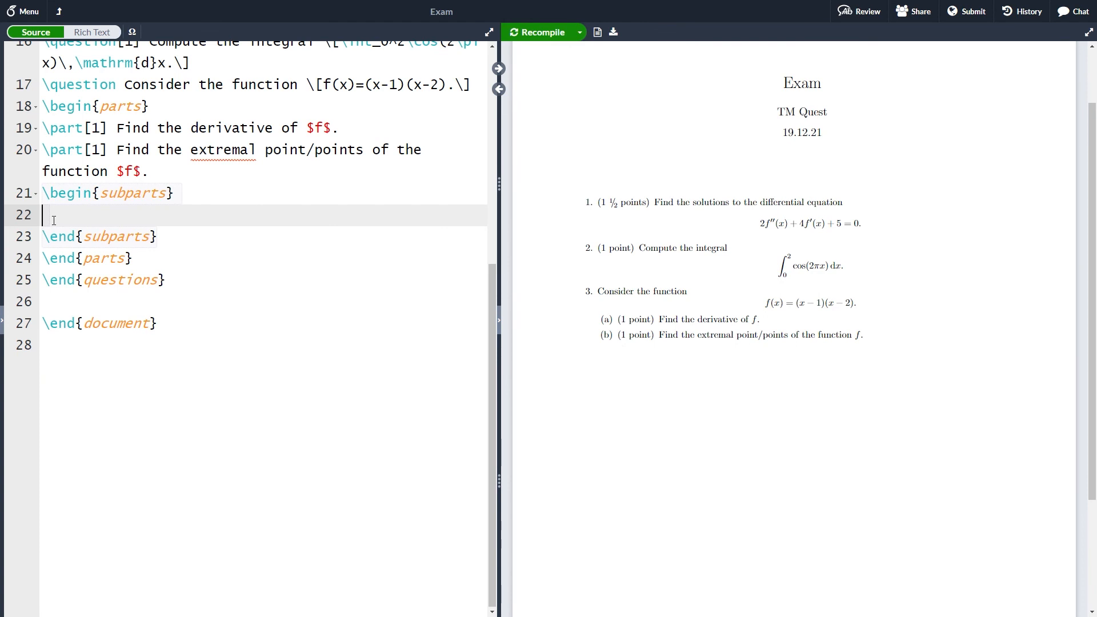
type("\\subpart")
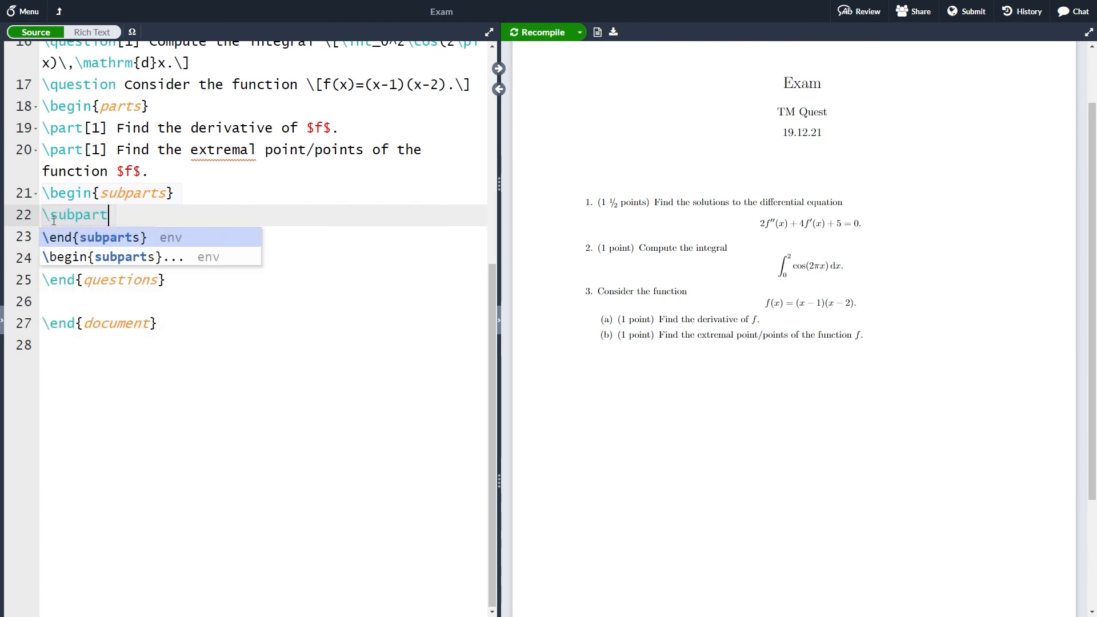
type("This is a s")
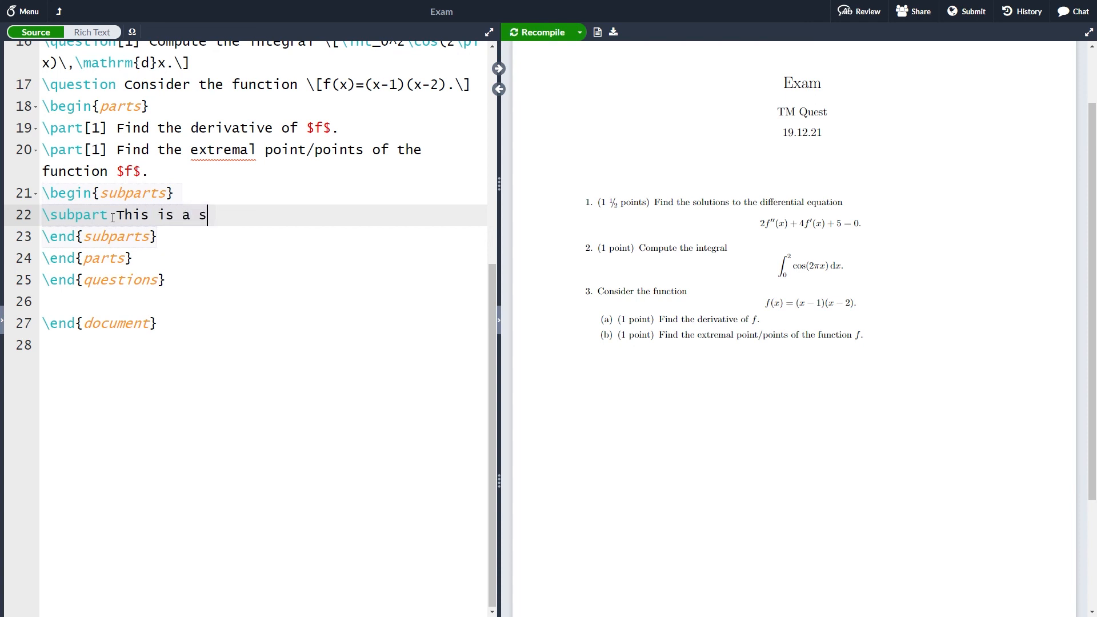
type("ubpart")
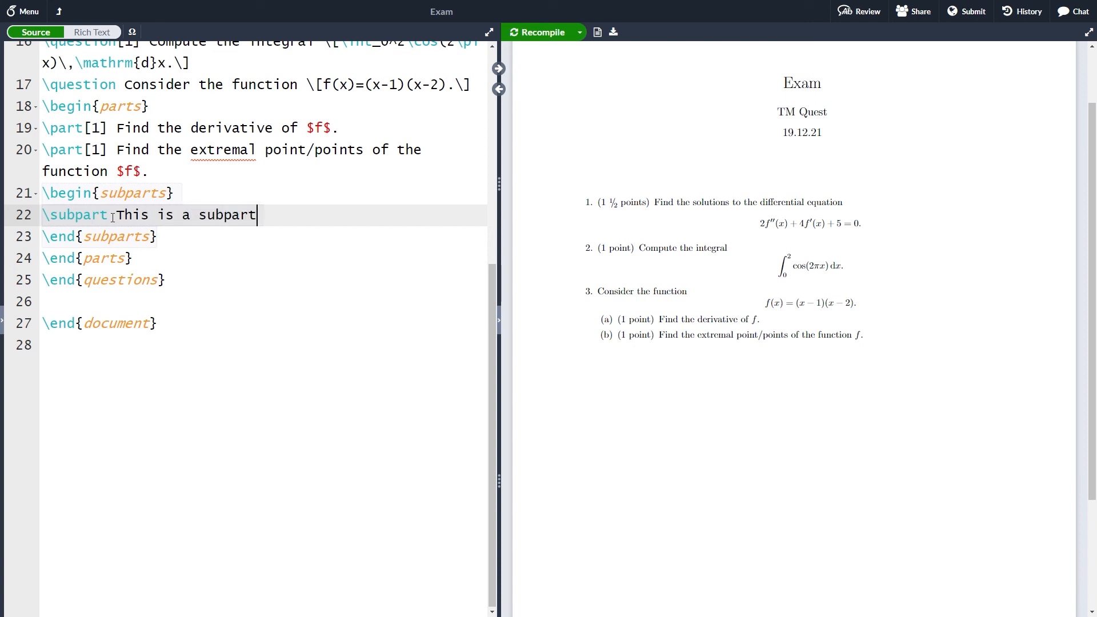
type(".")
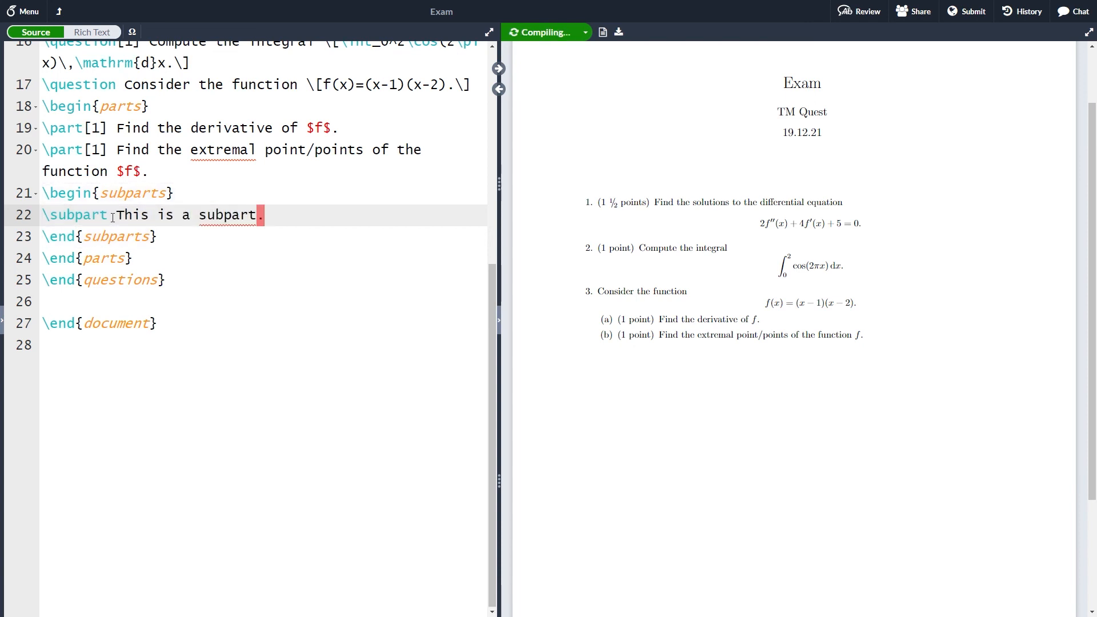
left_click(543, 32)
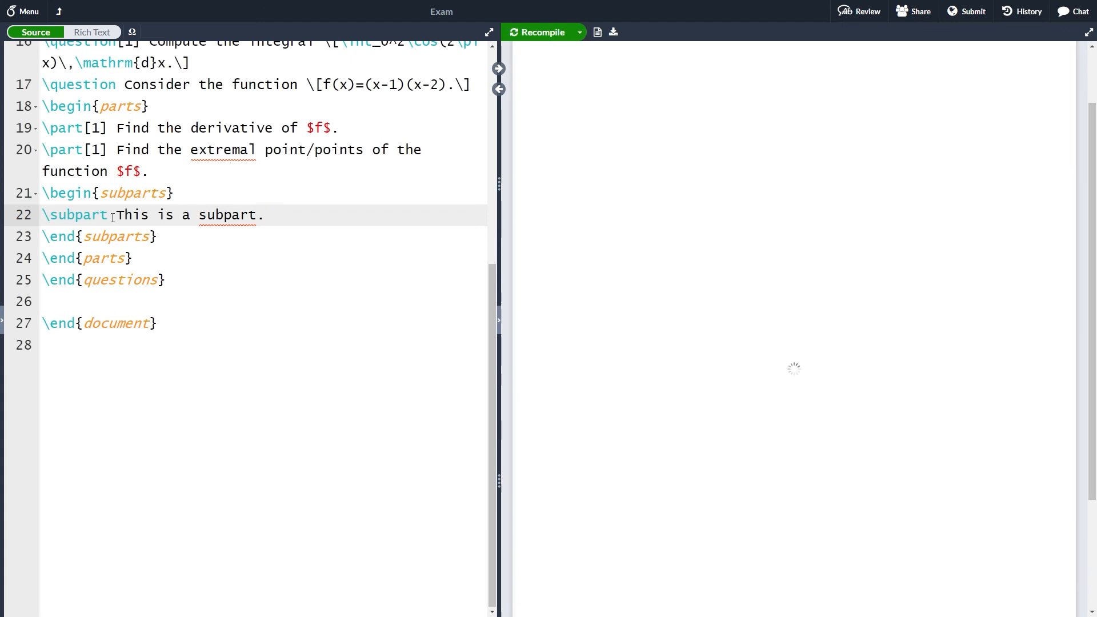
left_click(542, 32)
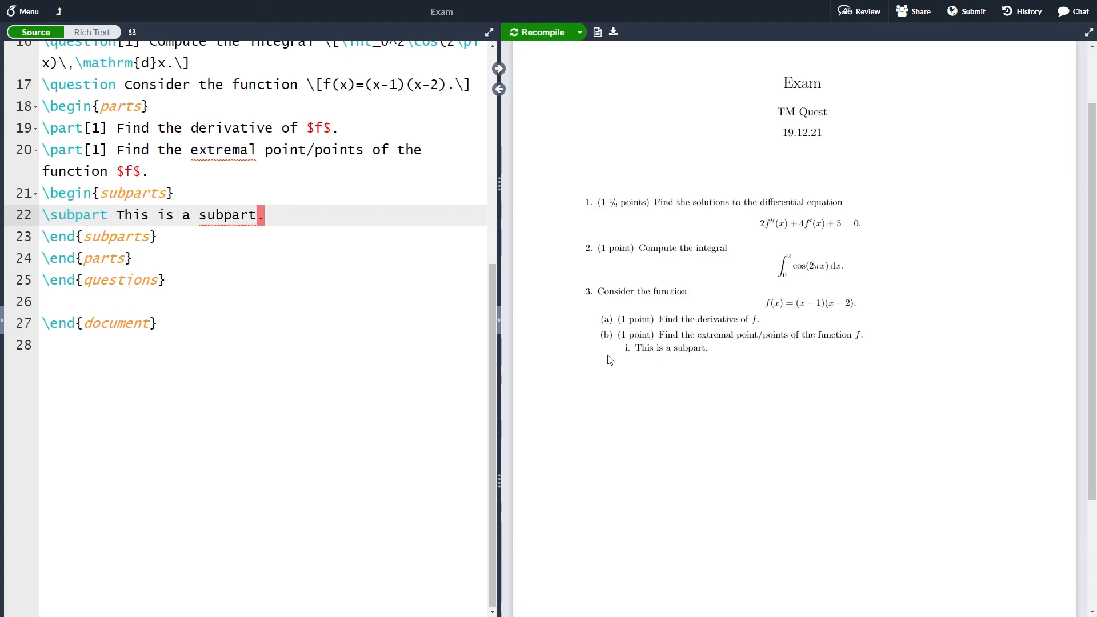
mouse_move(630, 361)
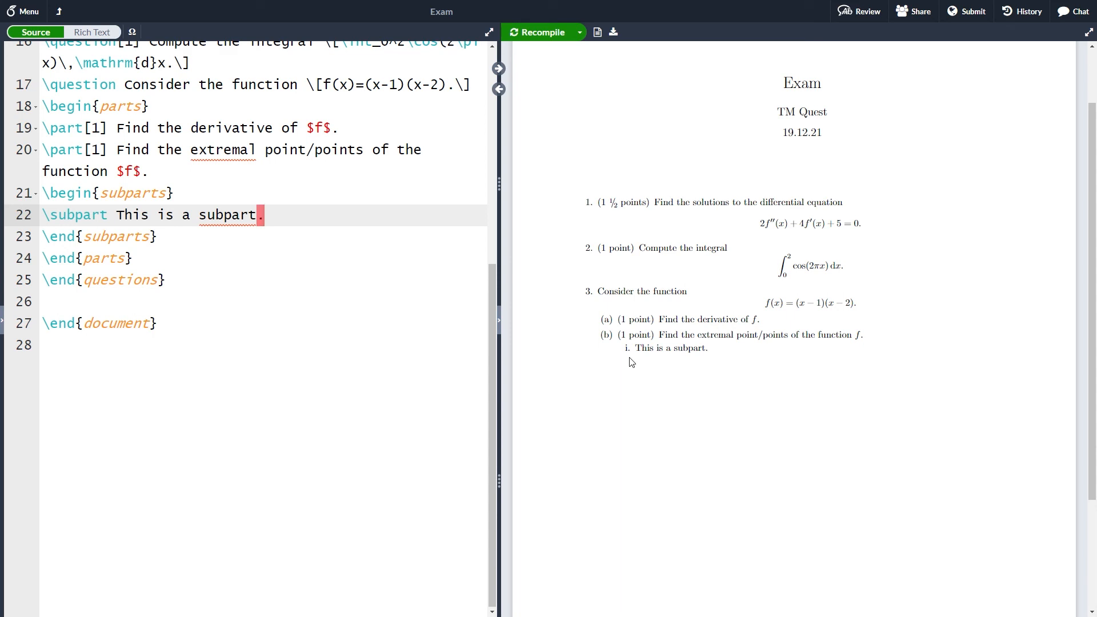
left_click(119, 236)
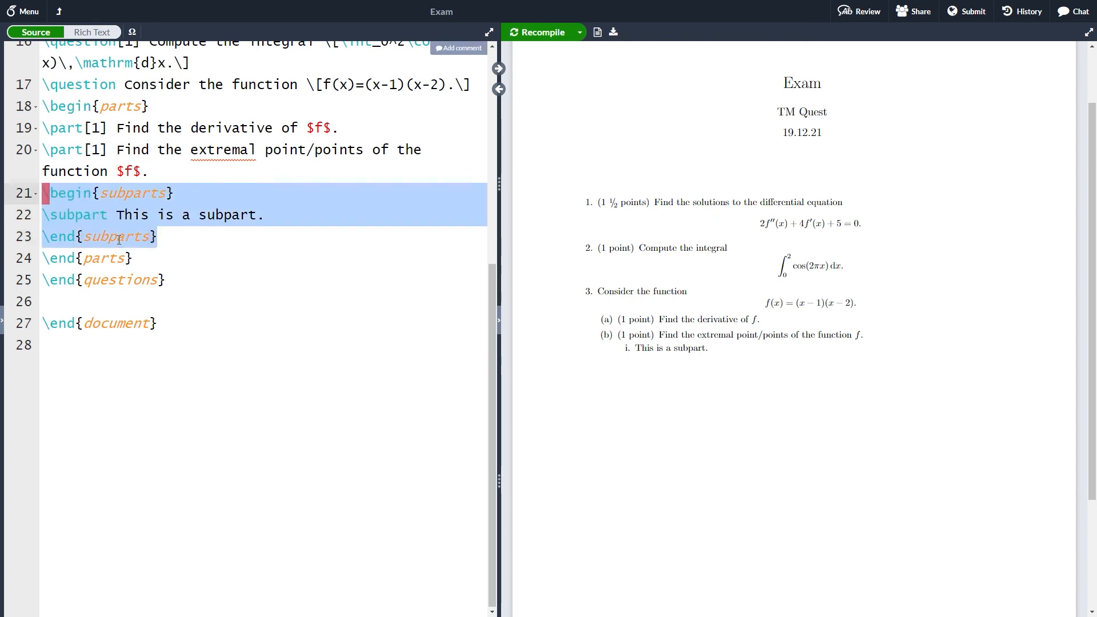
- Delete the selected subparts block on lines 21–23 and recompile
key("Delete")
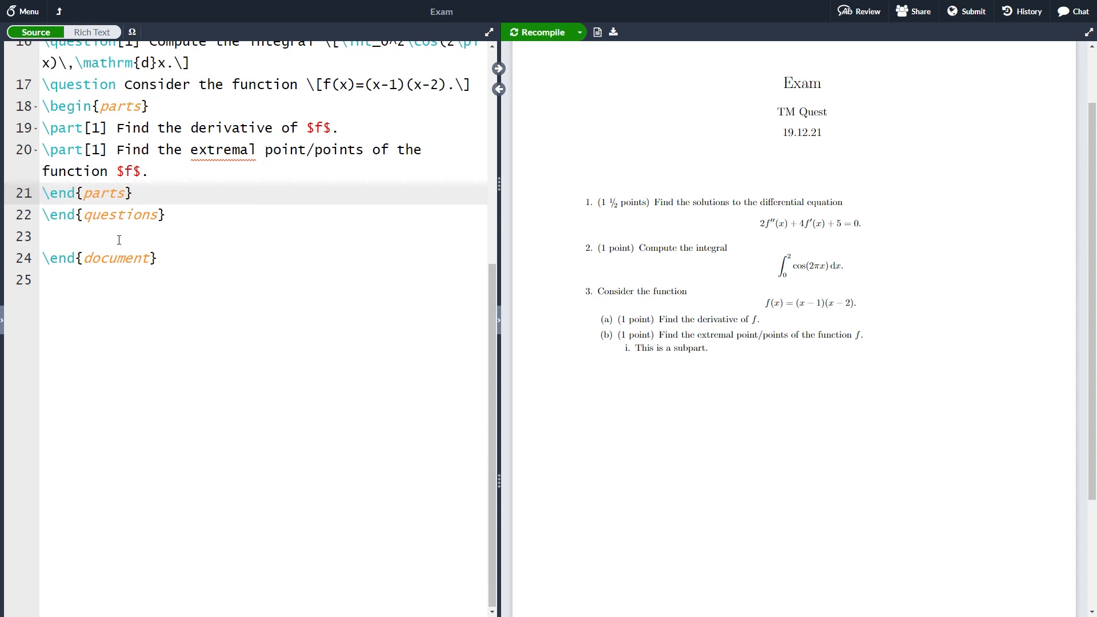
left_click(541, 32)
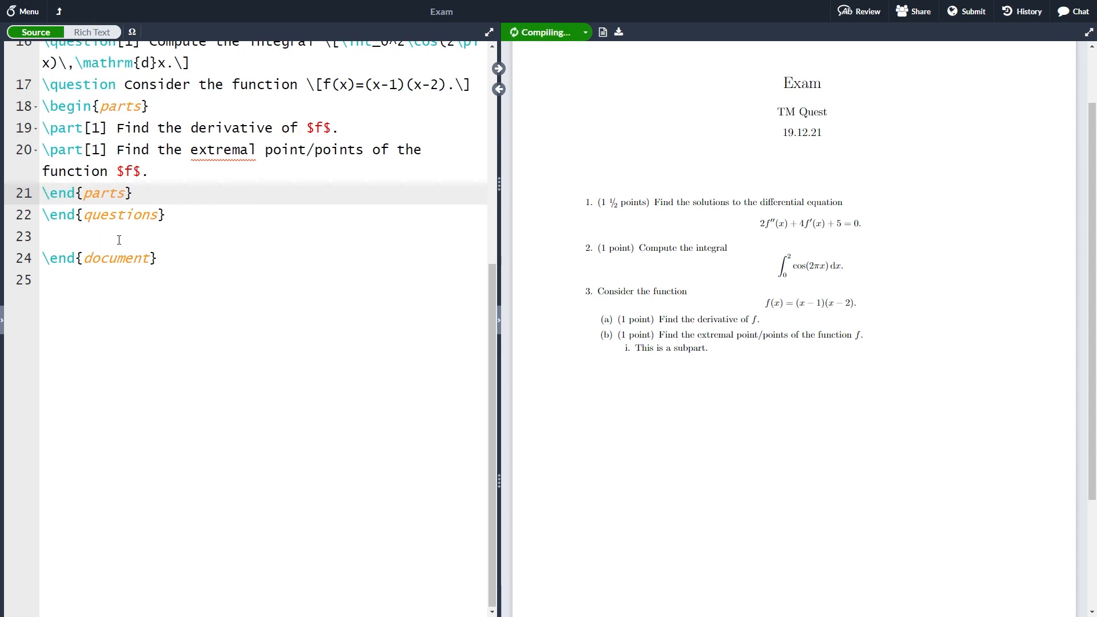